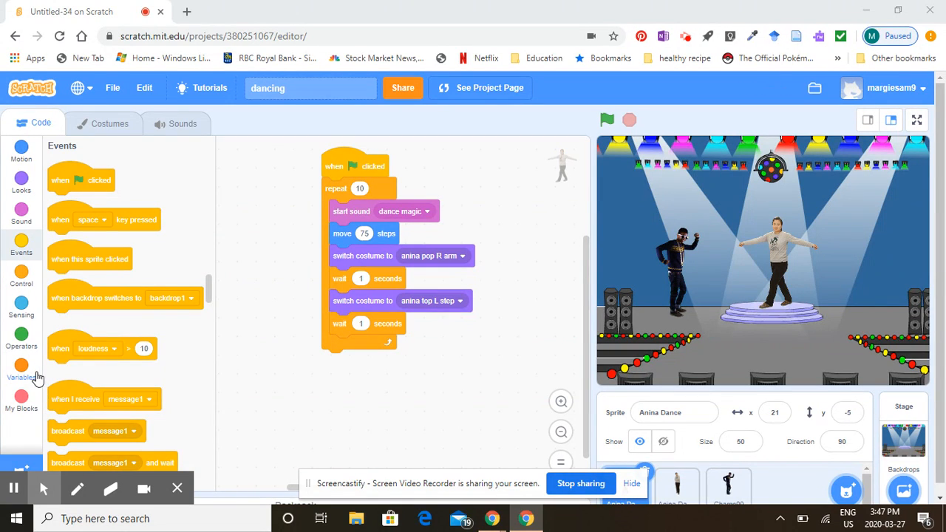
mouse_move(31, 280)
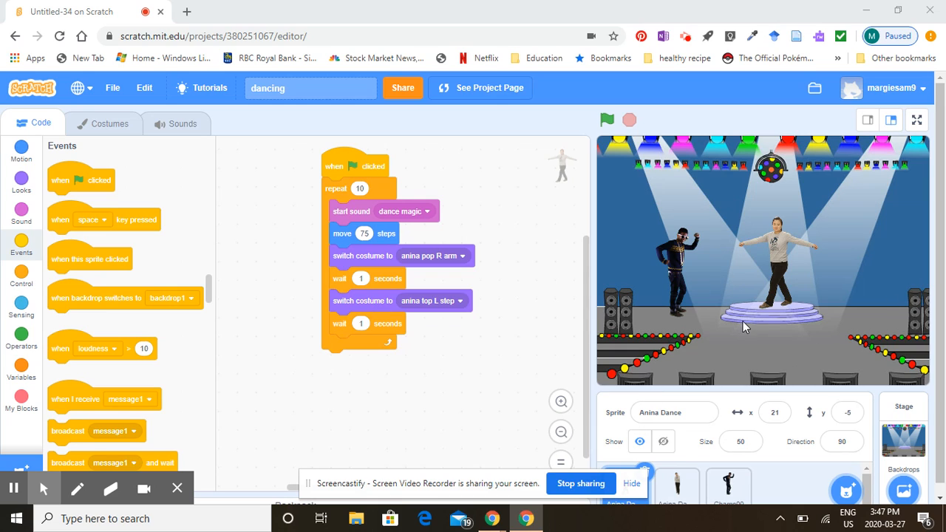
mouse_move(628, 193)
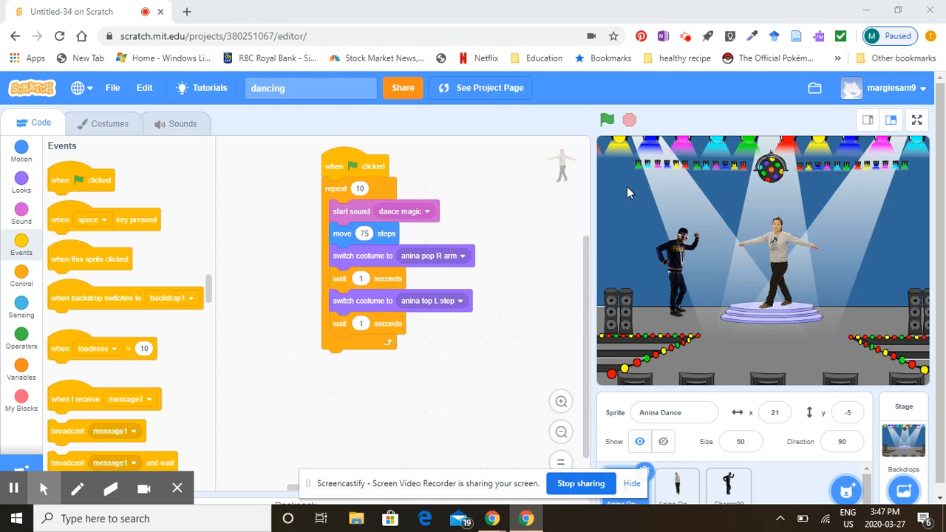
Step: Start and stop Anina's dance script repeatedly with the green flag
left_click(607, 119)
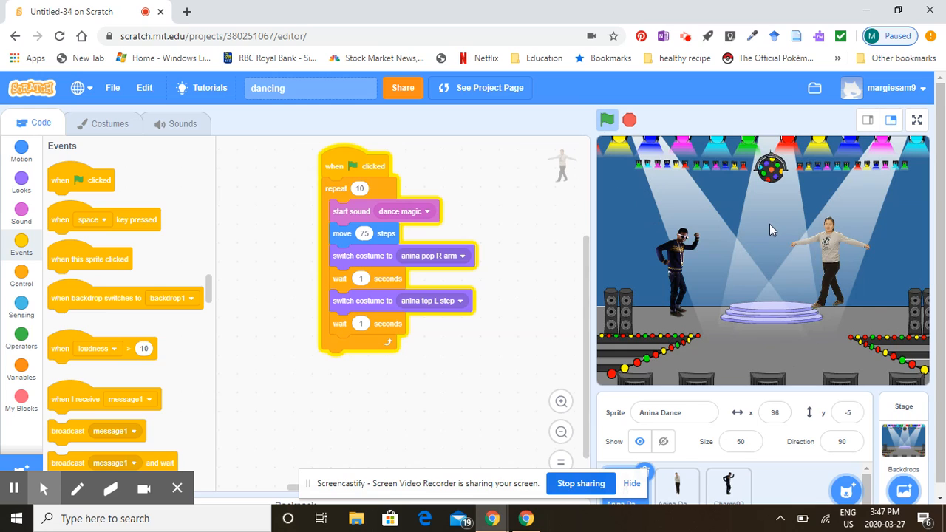
left_click(607, 119)
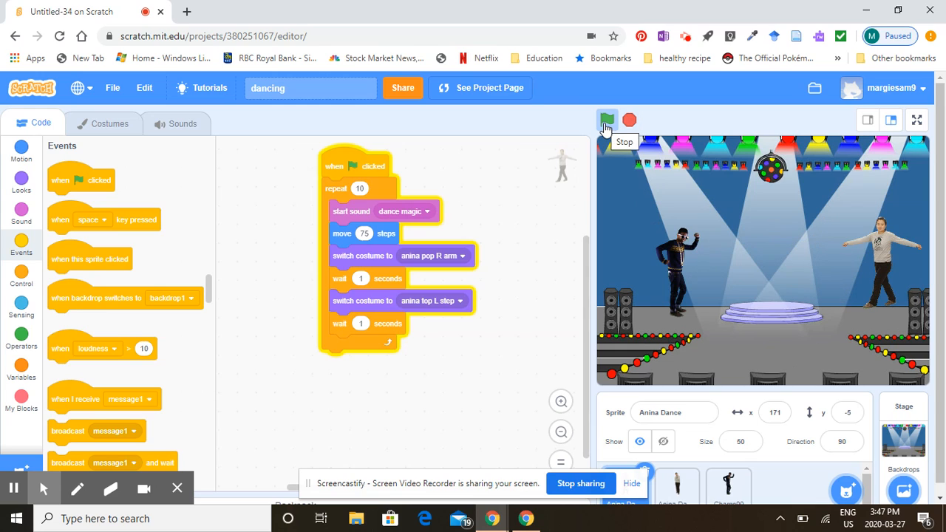
left_click(607, 119)
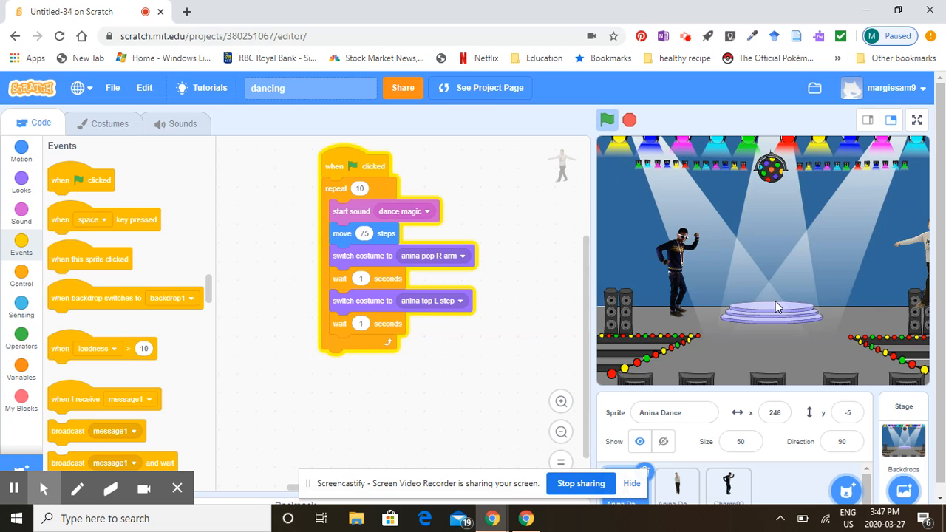
left_click(607, 119)
type("0")
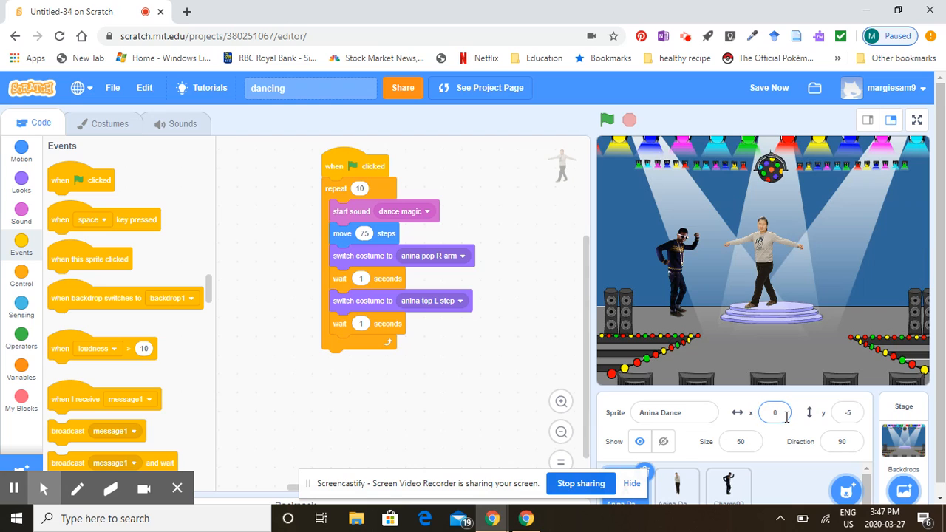
mouse_move(742, 362)
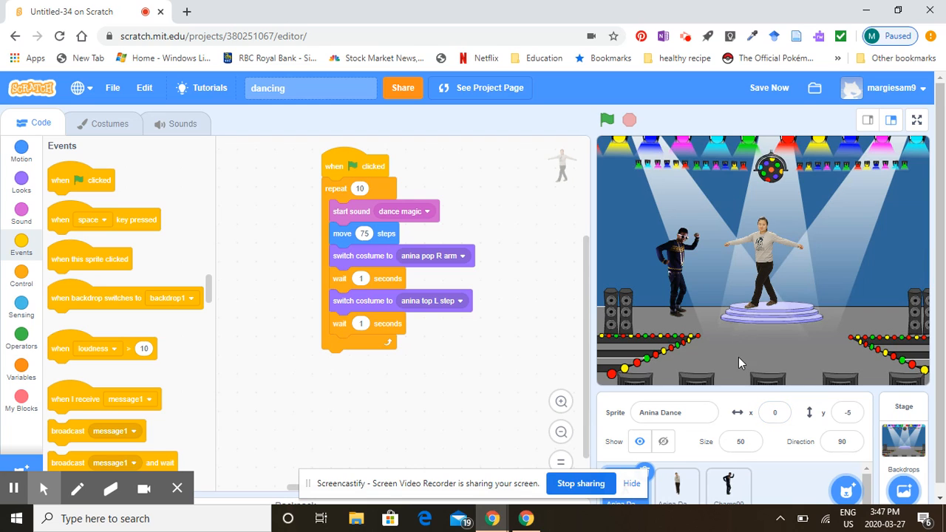
mouse_move(716, 296)
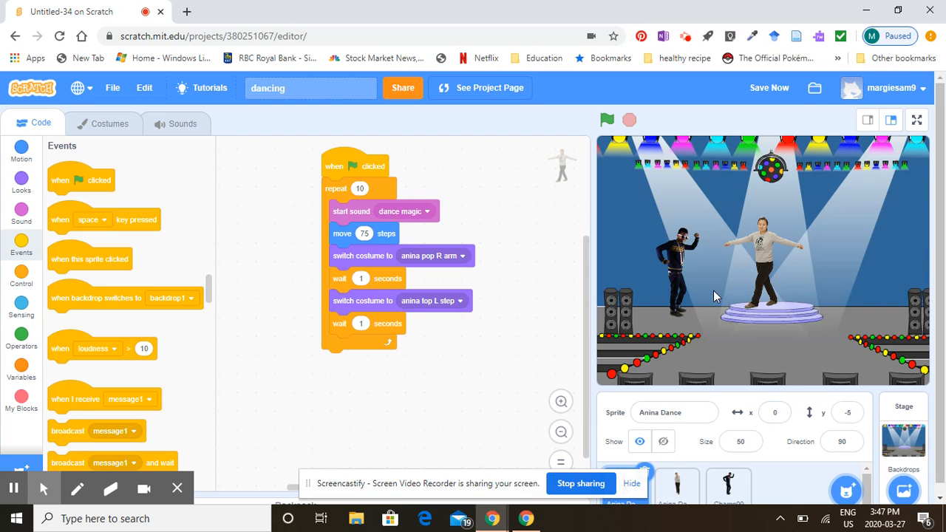
mouse_move(693, 349)
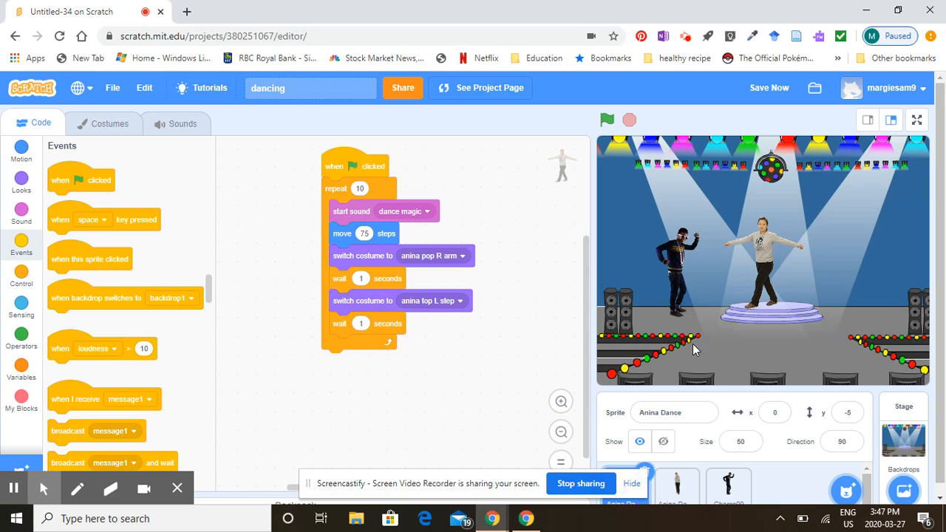
mouse_move(780, 311)
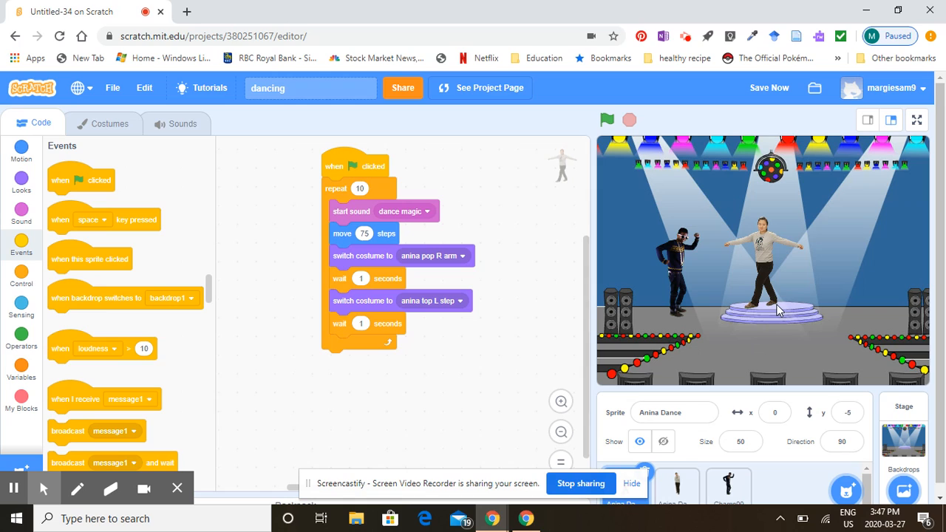
mouse_move(939, 259)
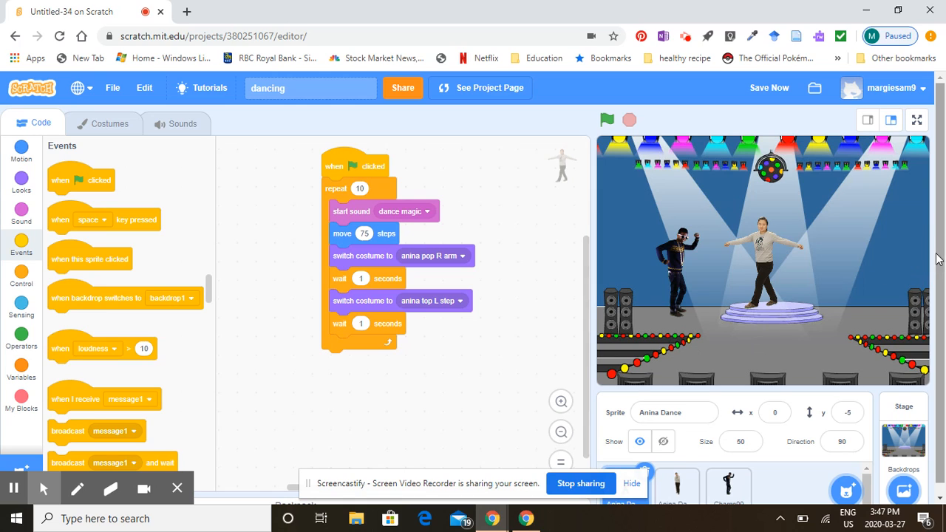
mouse_move(791, 228)
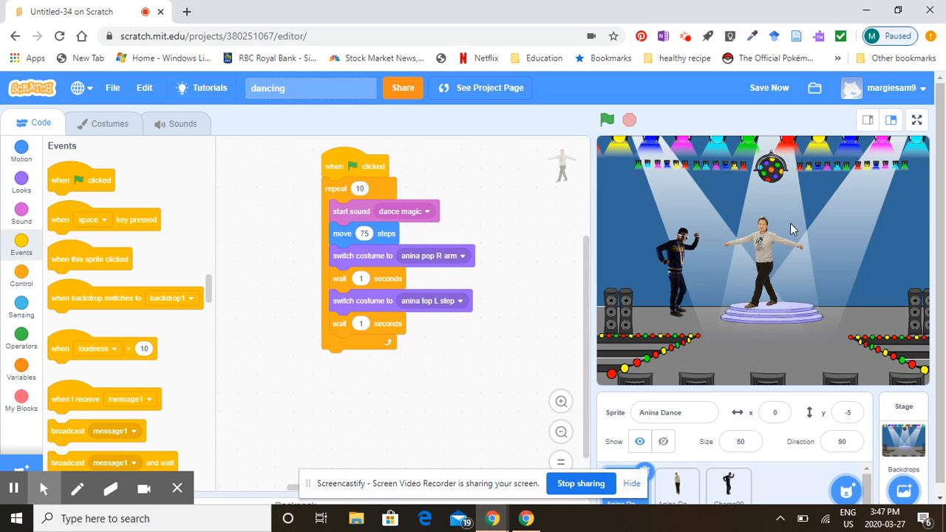
mouse_move(747, 298)
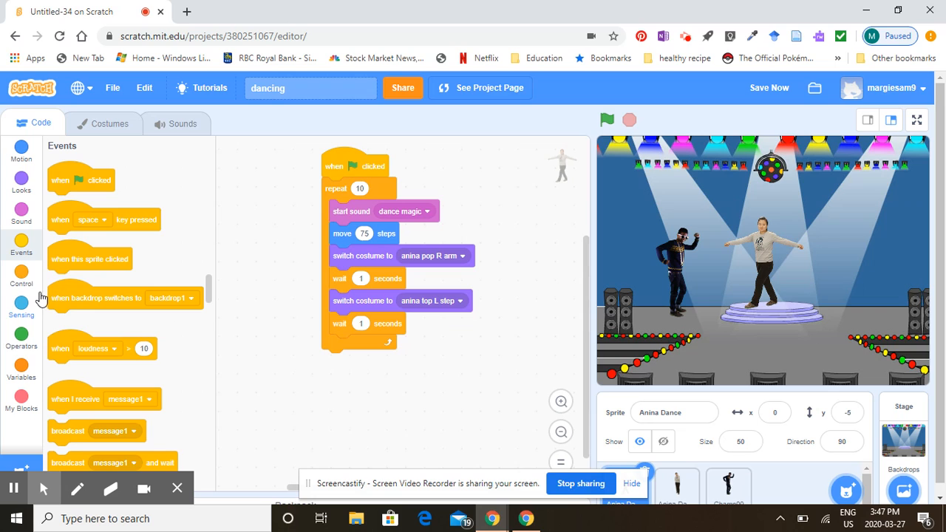
Step: Place an if-then block after the last wait in the repeat loop, then test-run it
left_click(21, 274)
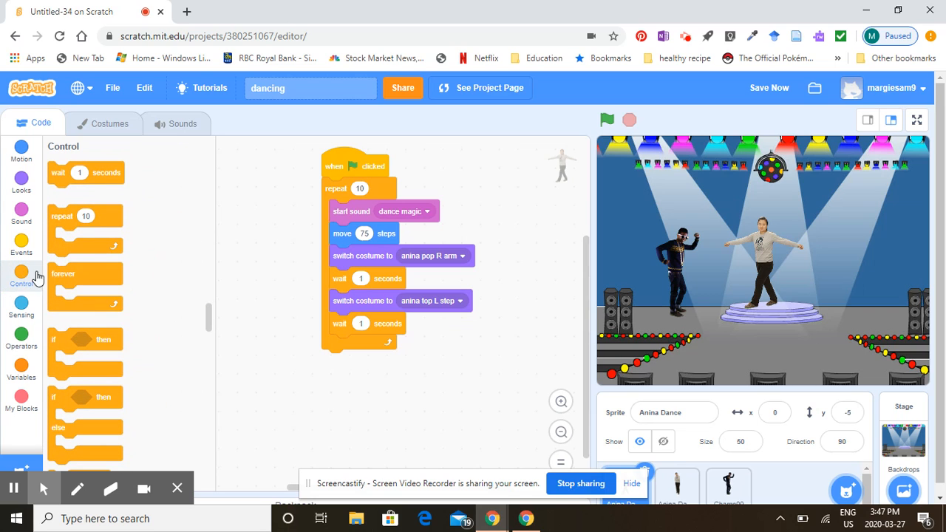
mouse_move(66, 177)
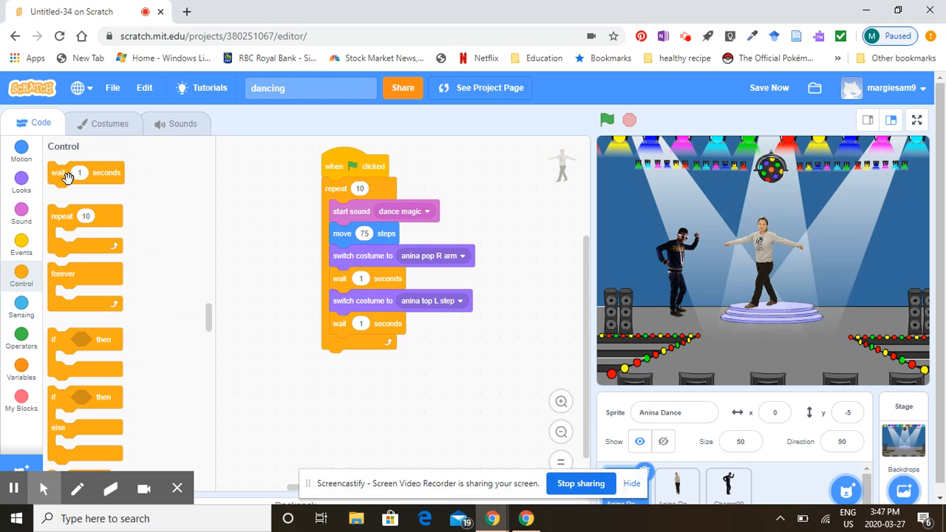
mouse_move(93, 265)
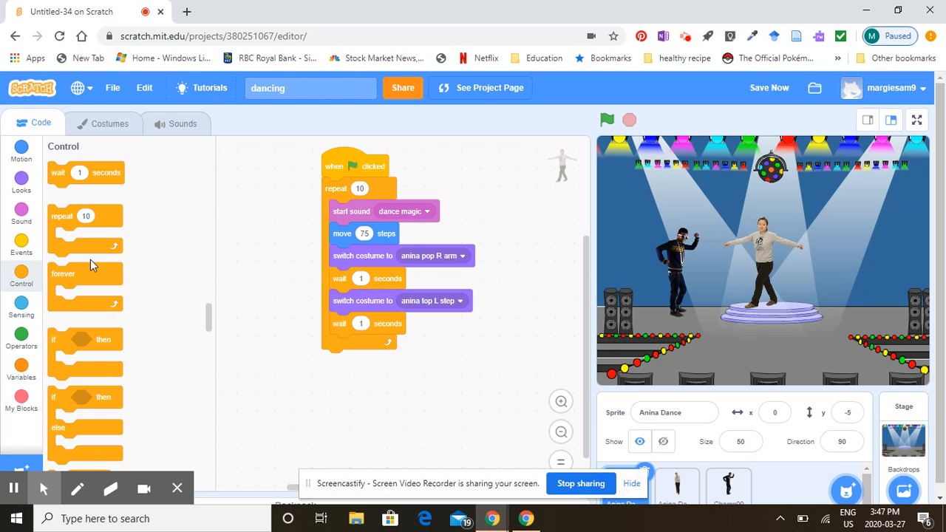
mouse_move(66, 360)
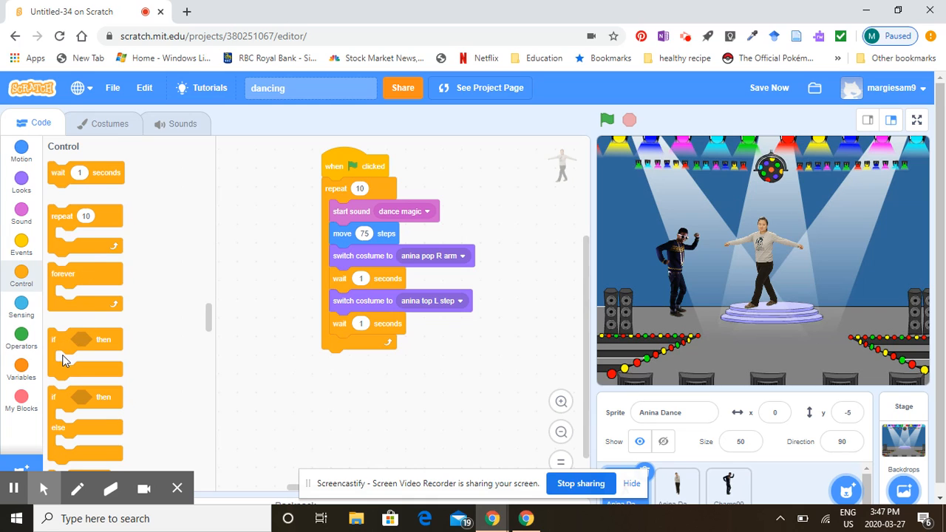
scroll("down", 3)
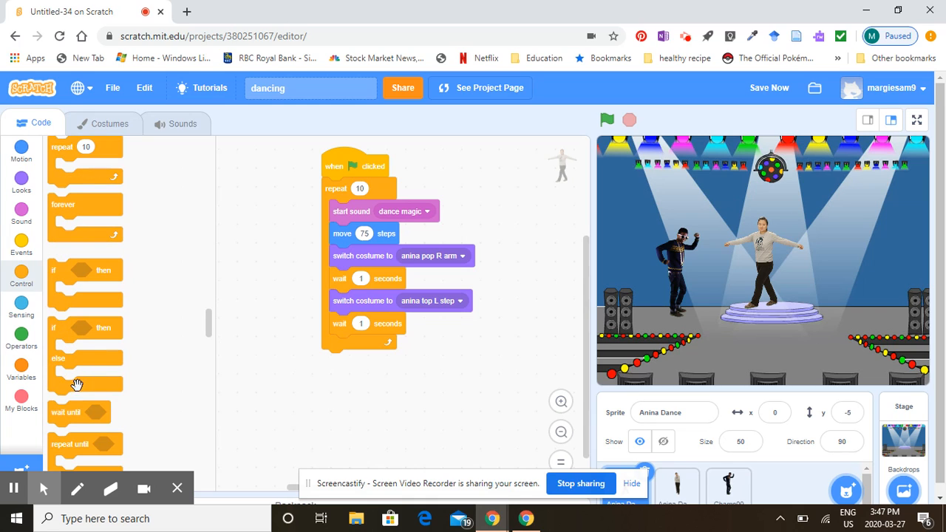
mouse_move(70, 300)
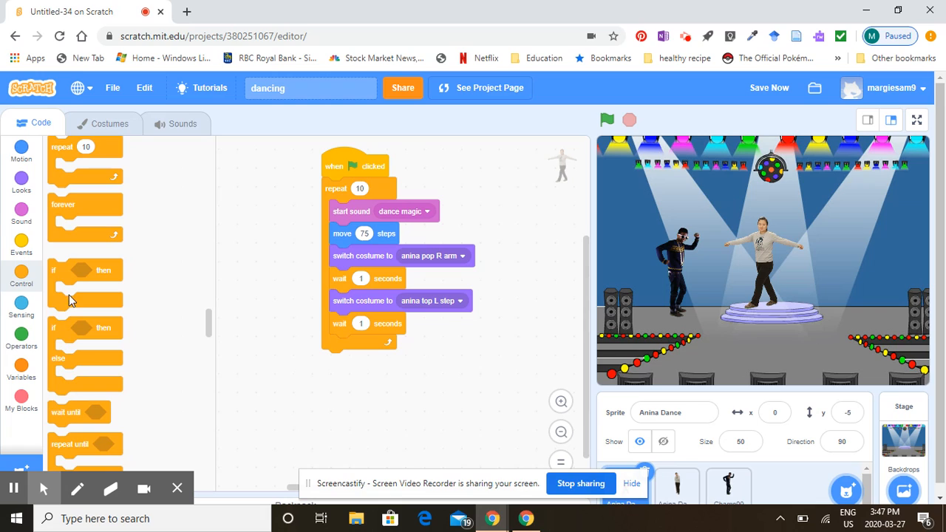
left_click_drag(67, 270, 451, 362)
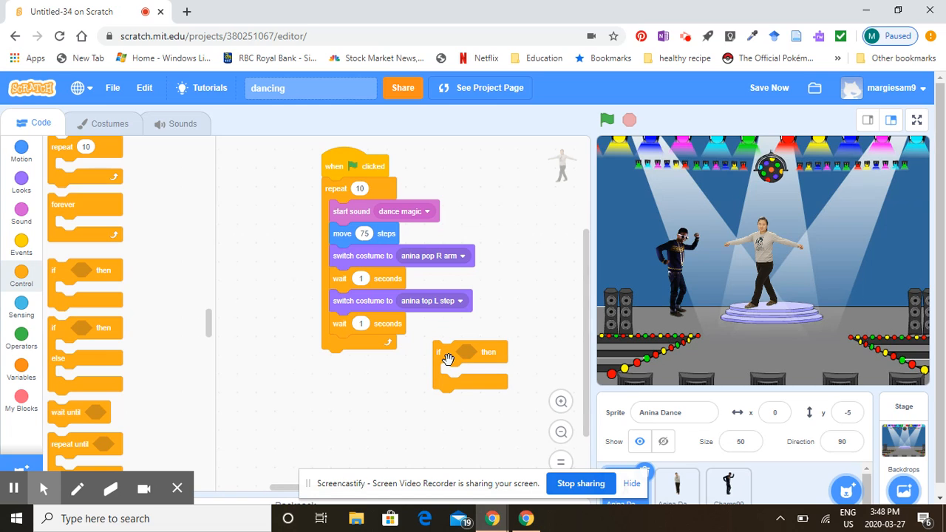
mouse_move(470, 342)
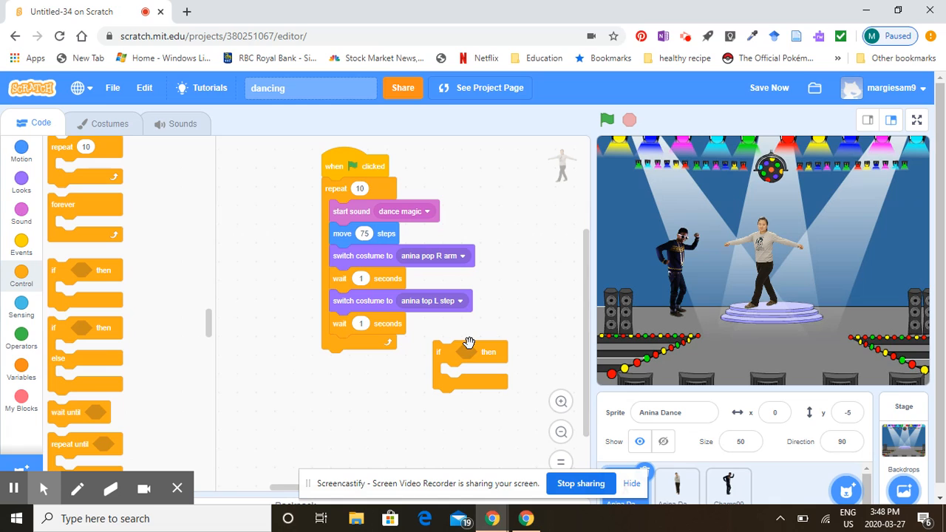
left_click_drag(469, 352, 342, 348)
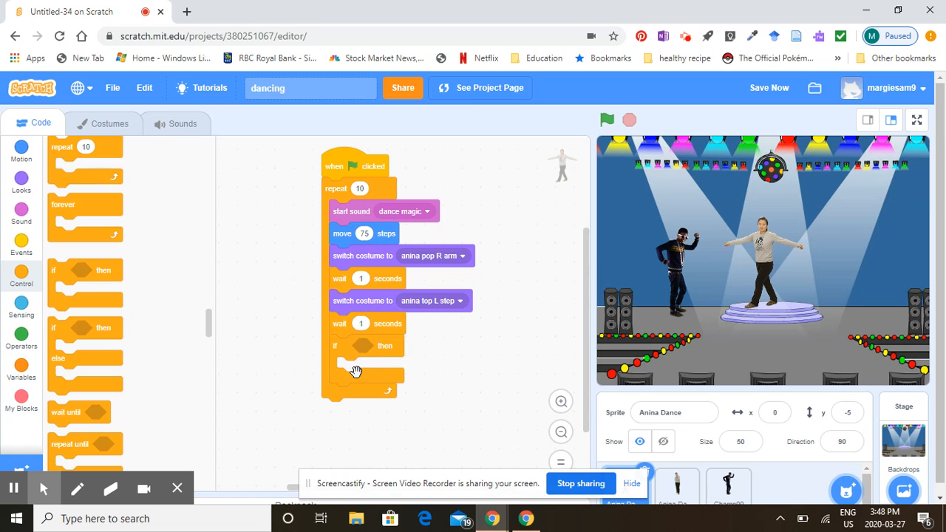
left_click(607, 119)
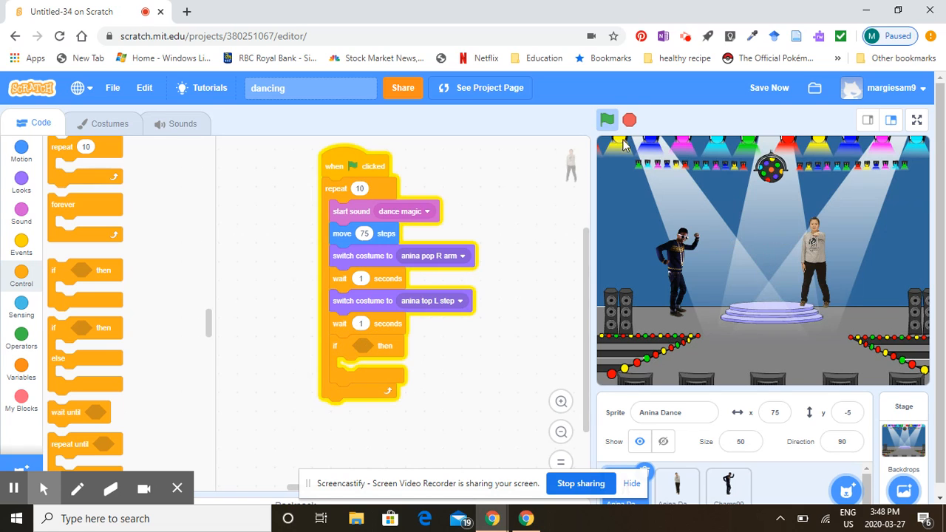
left_click(607, 119)
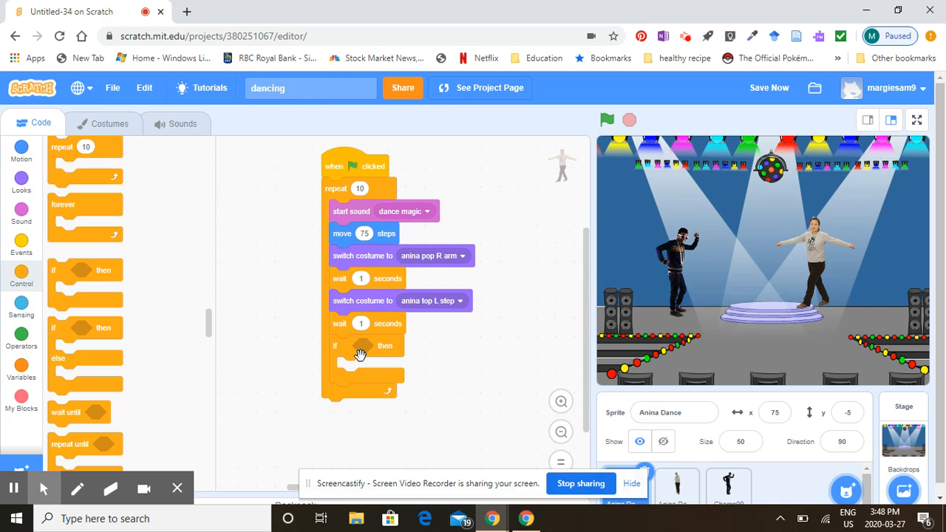
mouse_move(363, 350)
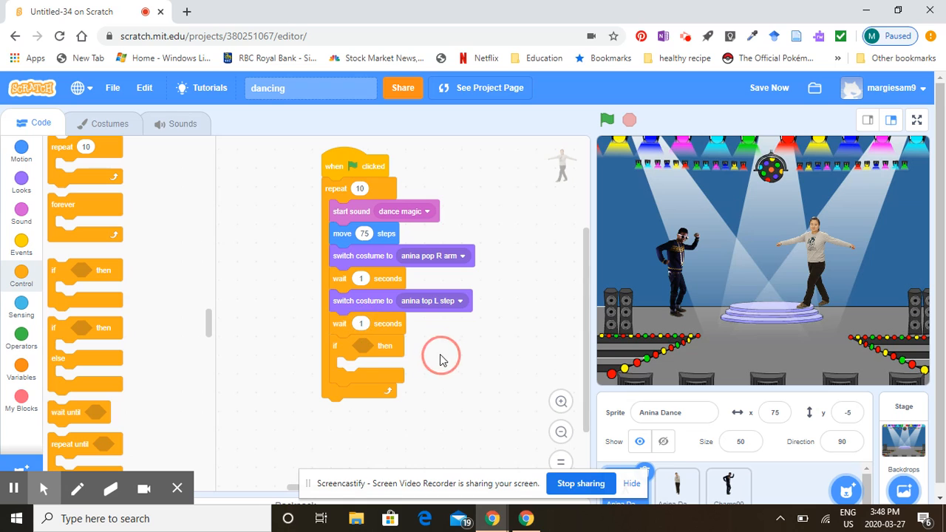
mouse_move(364, 349)
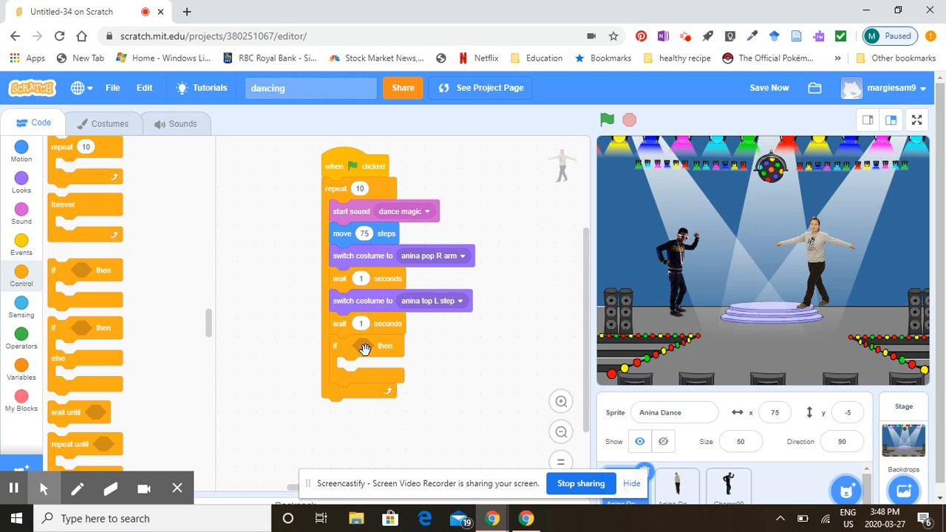
Step: Browse the Operators blocks, then switch to the Sensing blocks
left_click(21, 341)
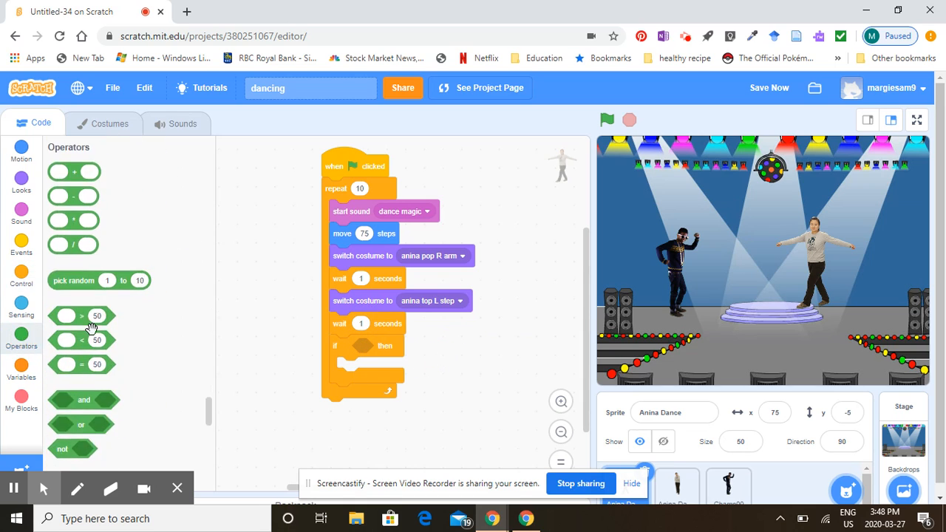
mouse_move(77, 405)
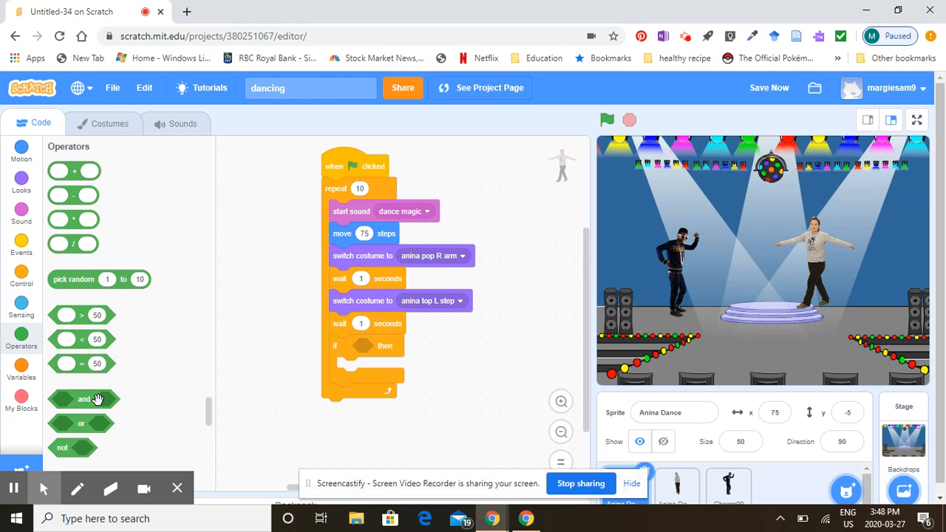
mouse_move(79, 391)
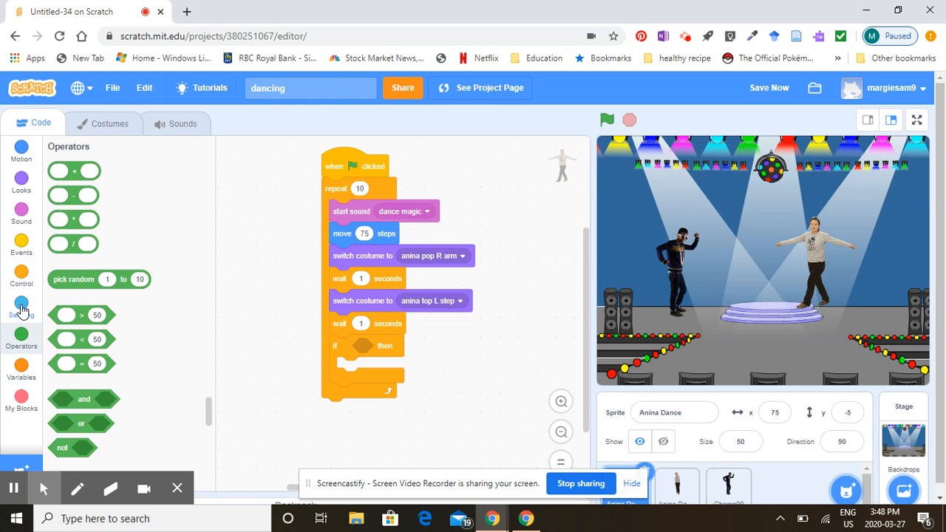
left_click(21, 301)
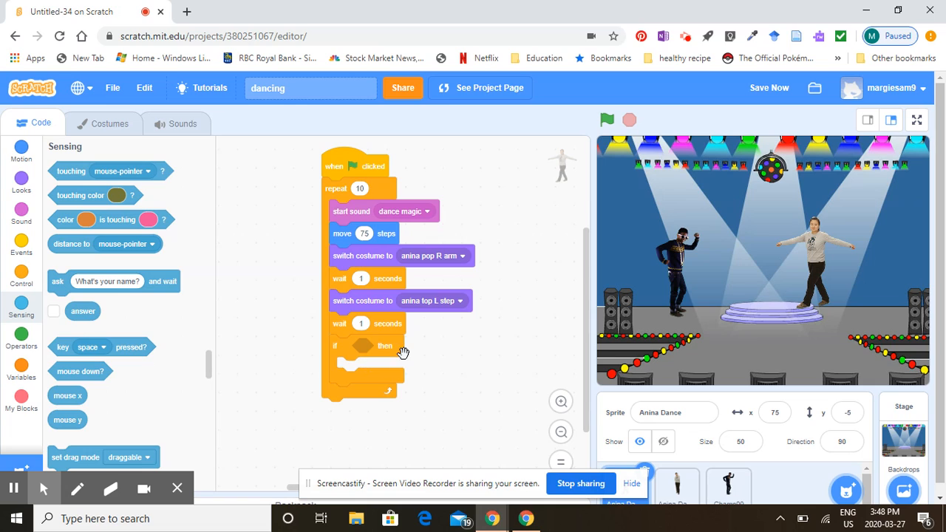
mouse_move(902, 270)
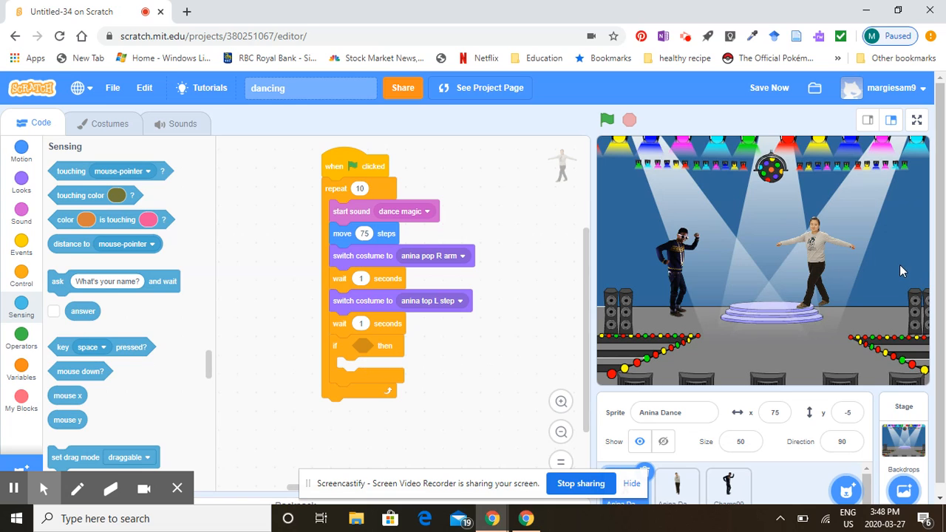
mouse_move(370, 382)
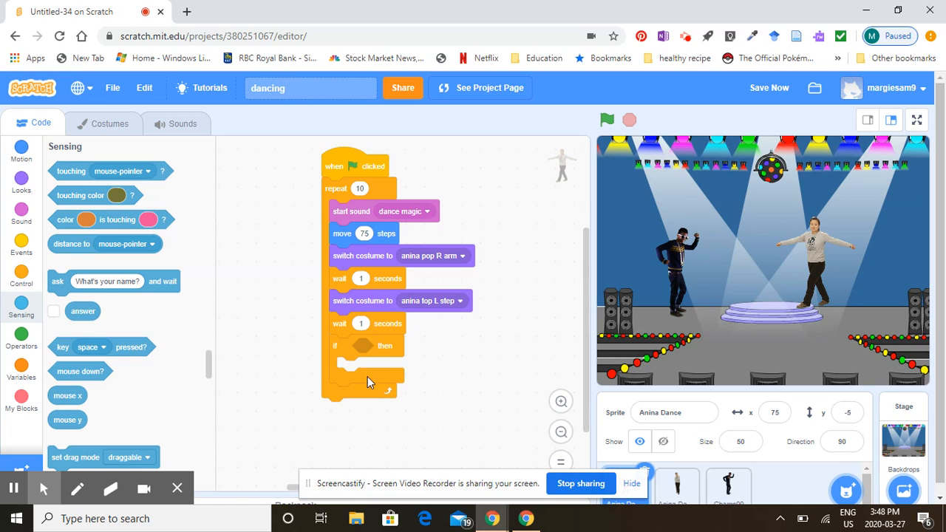
mouse_move(74, 365)
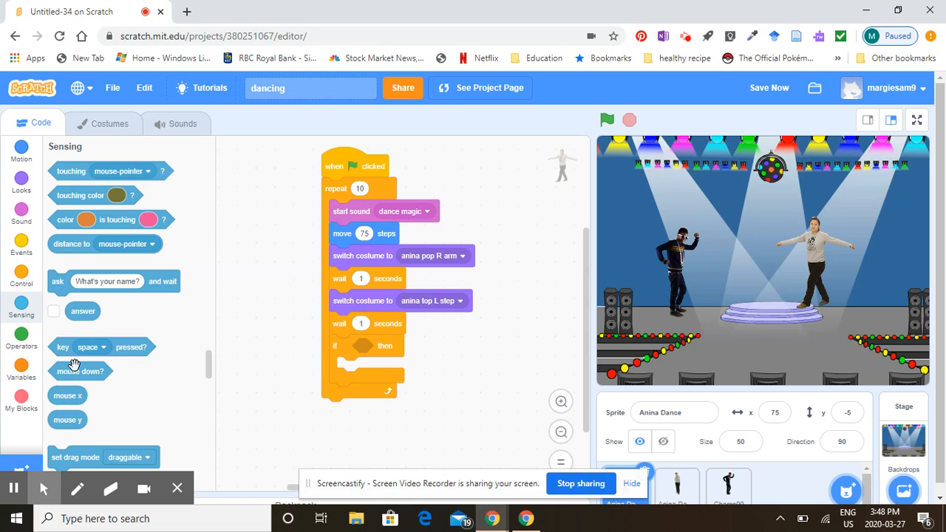
mouse_move(122, 348)
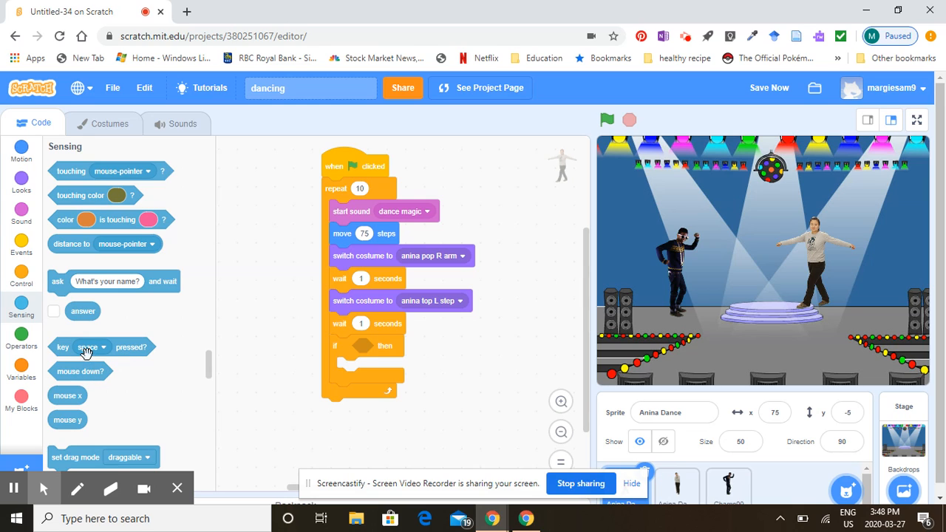
mouse_move(72, 183)
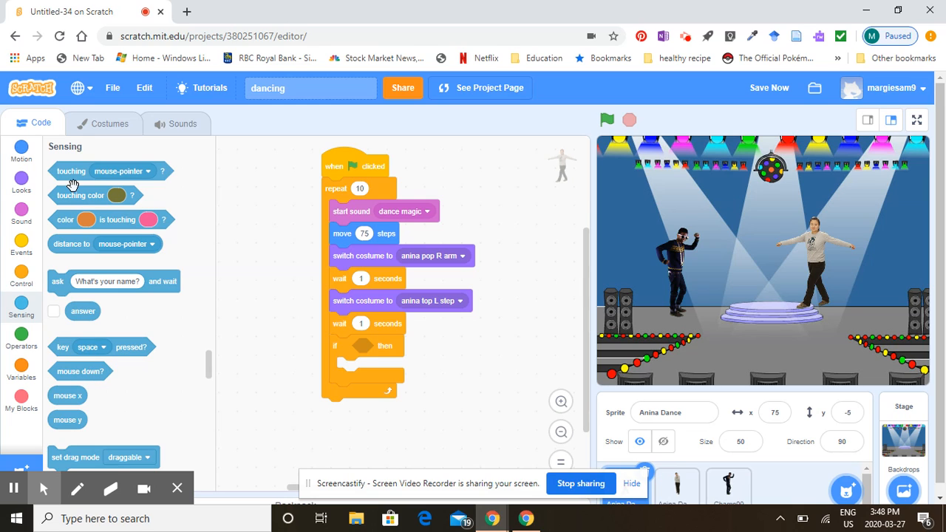
mouse_move(74, 178)
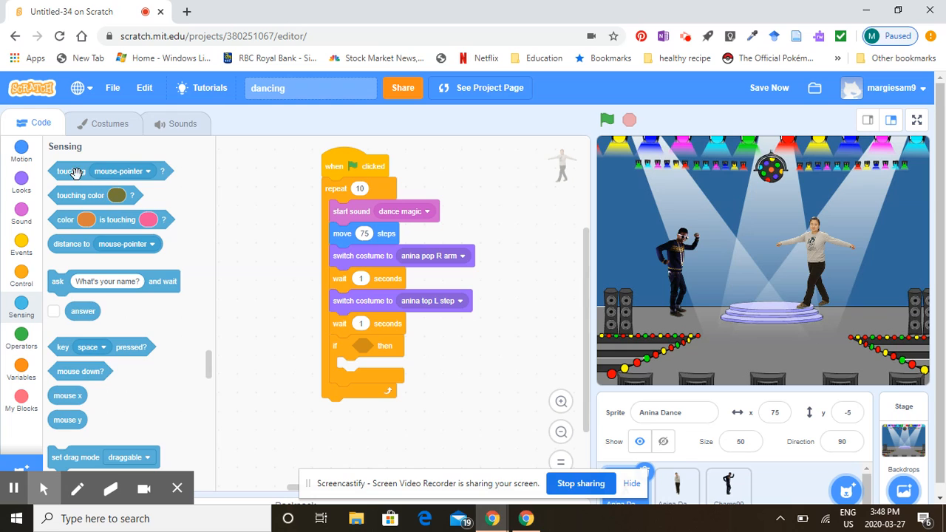
Step: Set a touching block's dropdown to edge and drop it into the if-then condition
left_click_drag(70, 171, 443, 357)
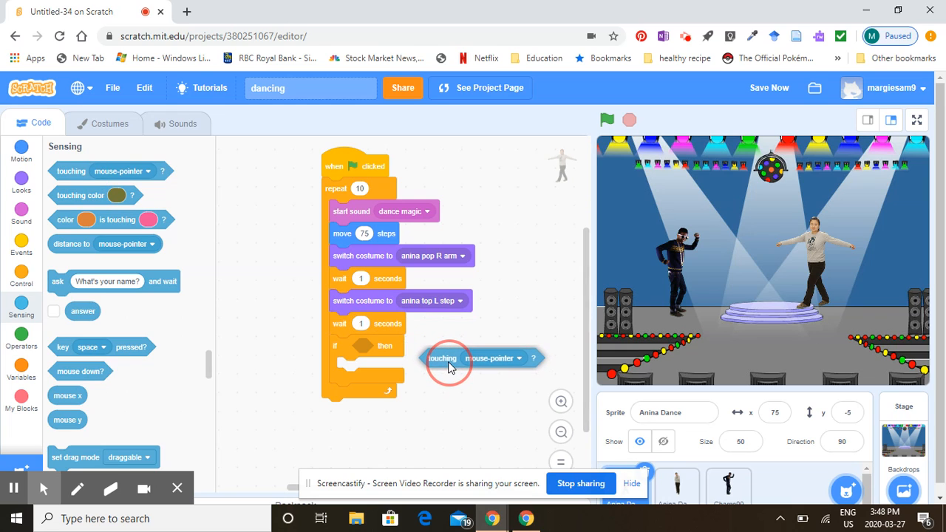
left_click(513, 358)
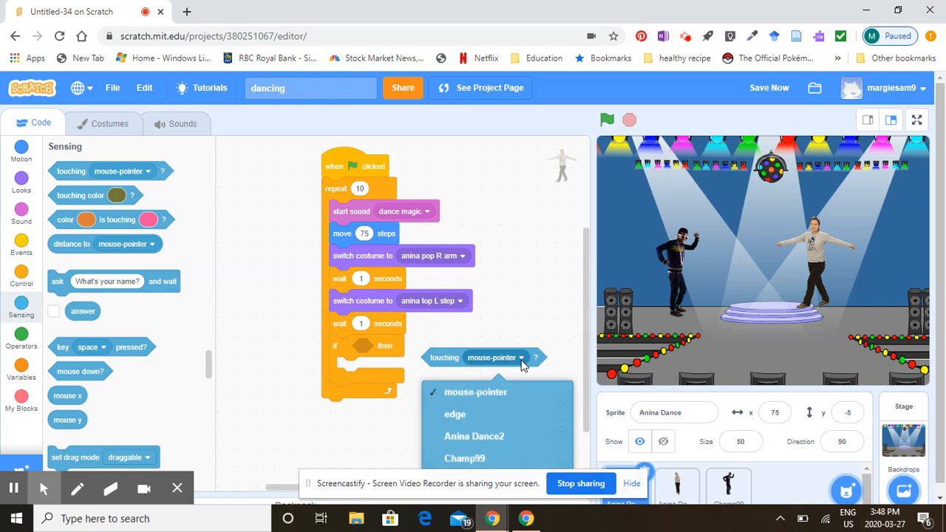
left_click(454, 414)
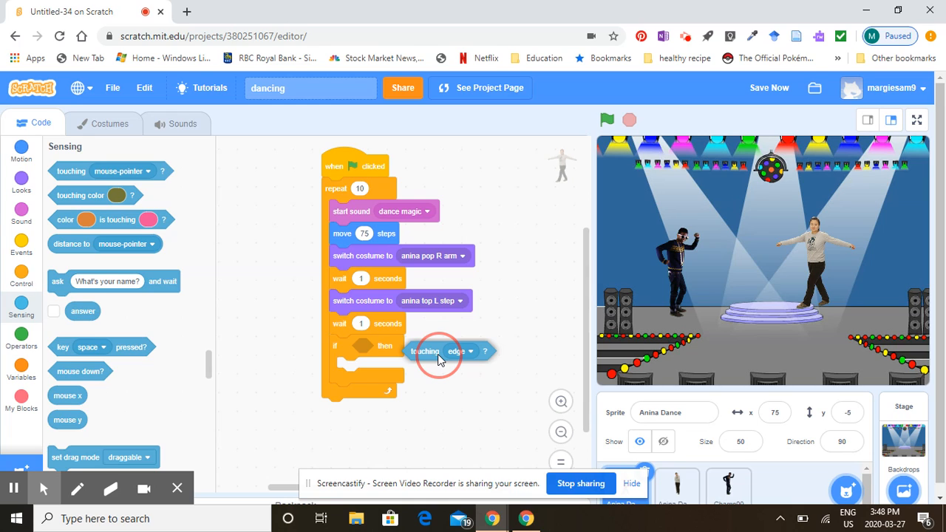
left_click_drag(440, 351, 395, 348)
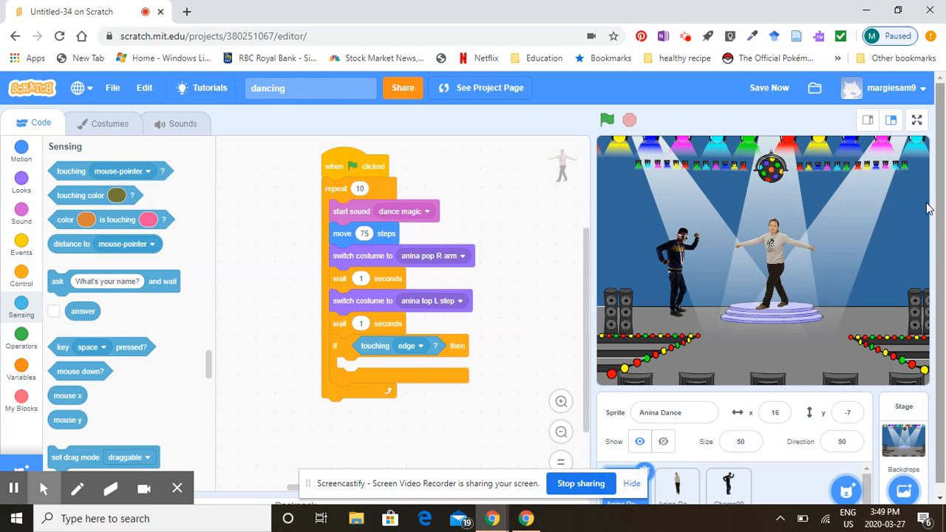
mouse_move(605, 324)
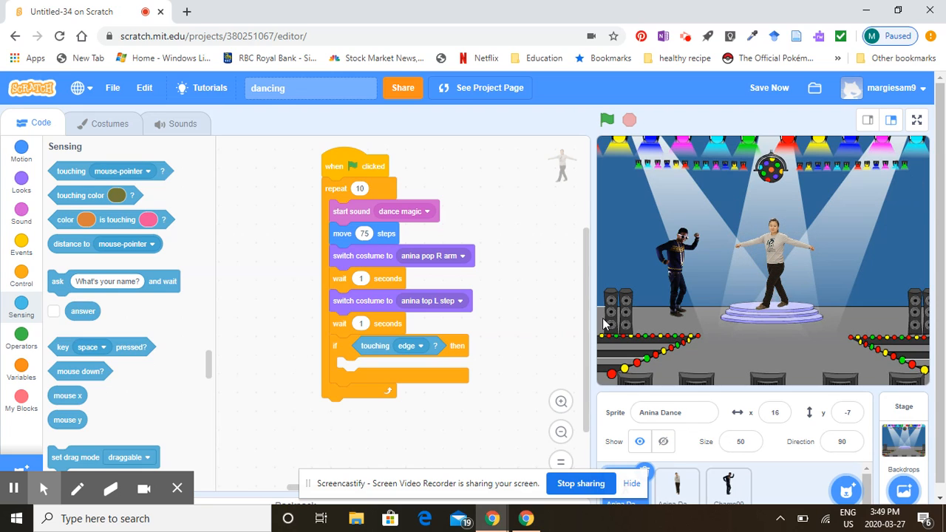
Step: Show the Motion blocks for the 1-second glide to x 16, y -7
left_click(21, 151)
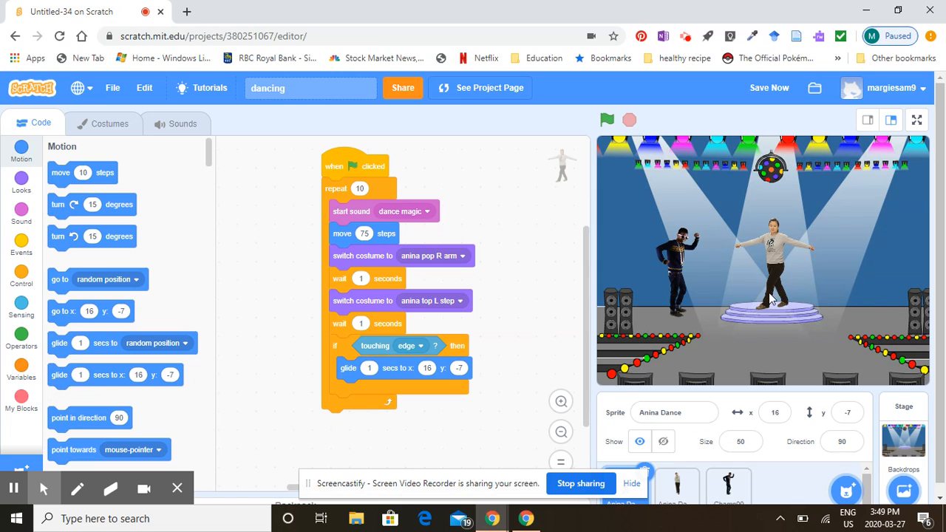
mouse_move(447, 427)
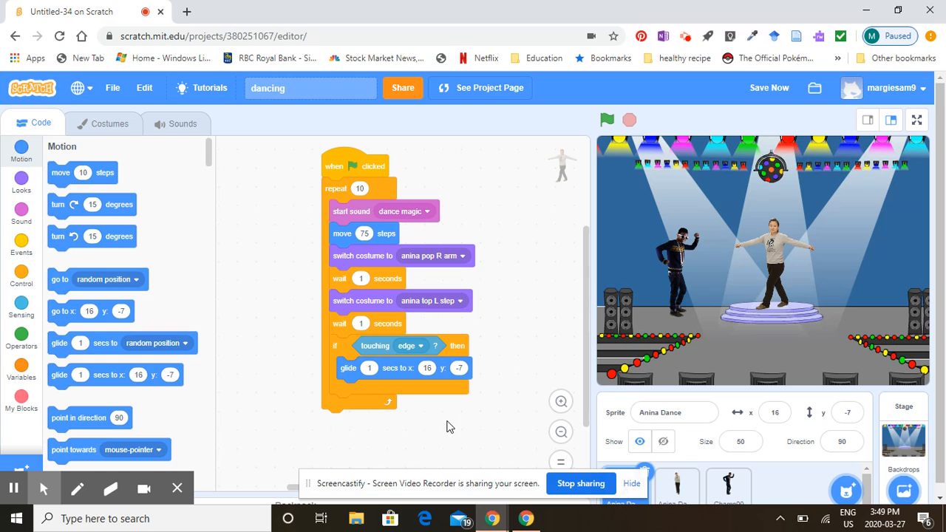
mouse_move(937, 193)
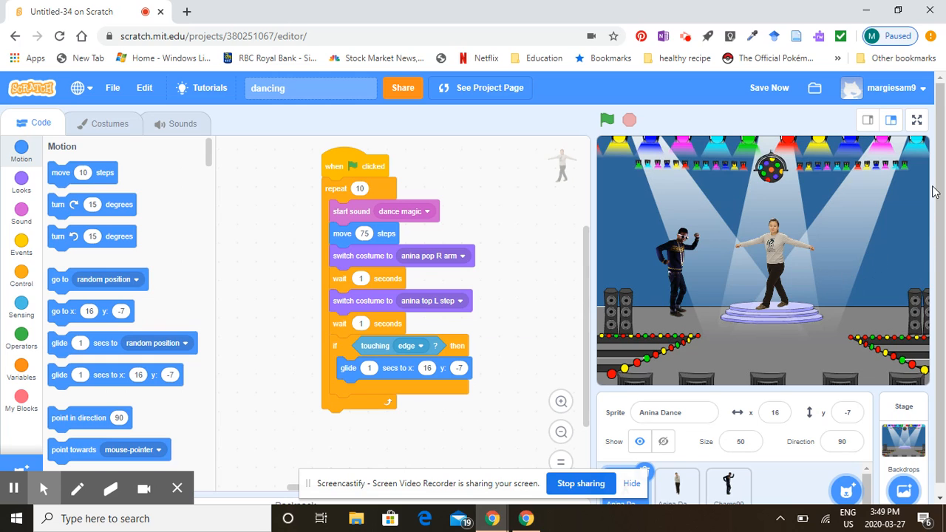
left_click(769, 87)
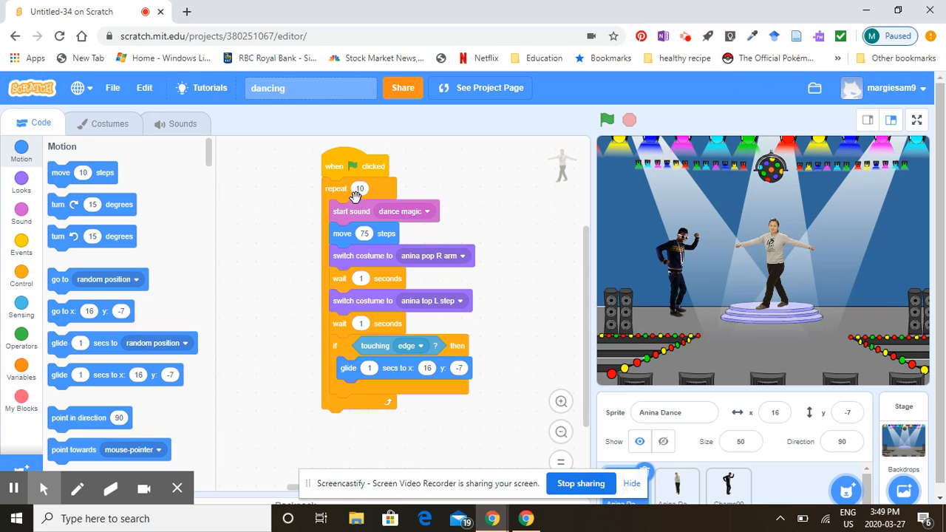
mouse_move(404, 222)
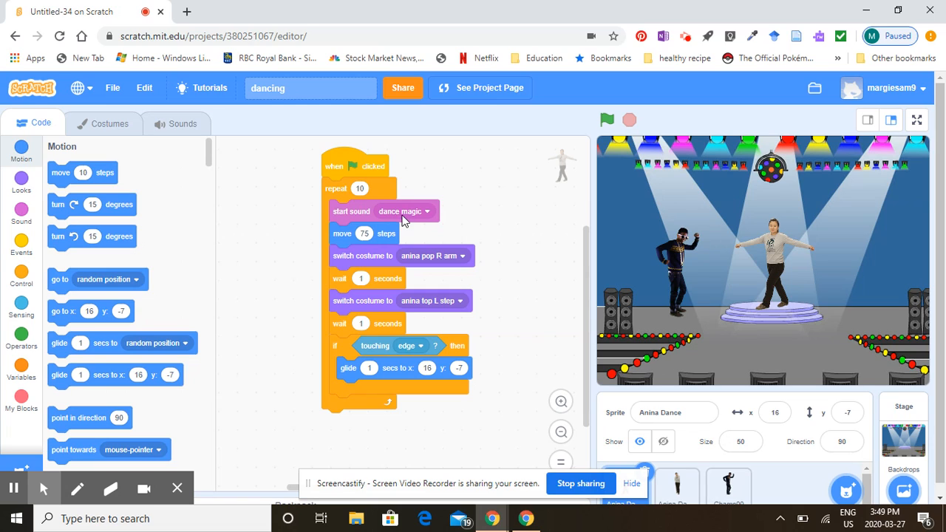
mouse_move(506, 256)
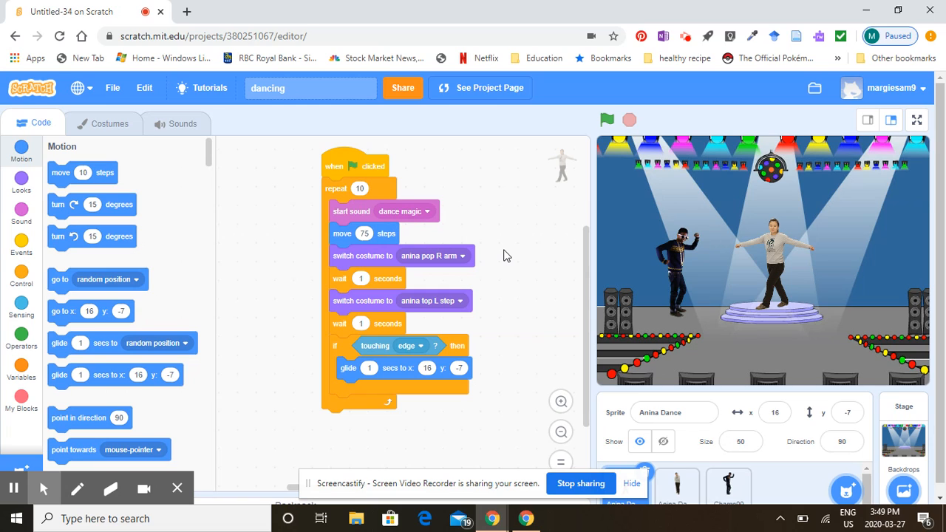
mouse_move(503, 261)
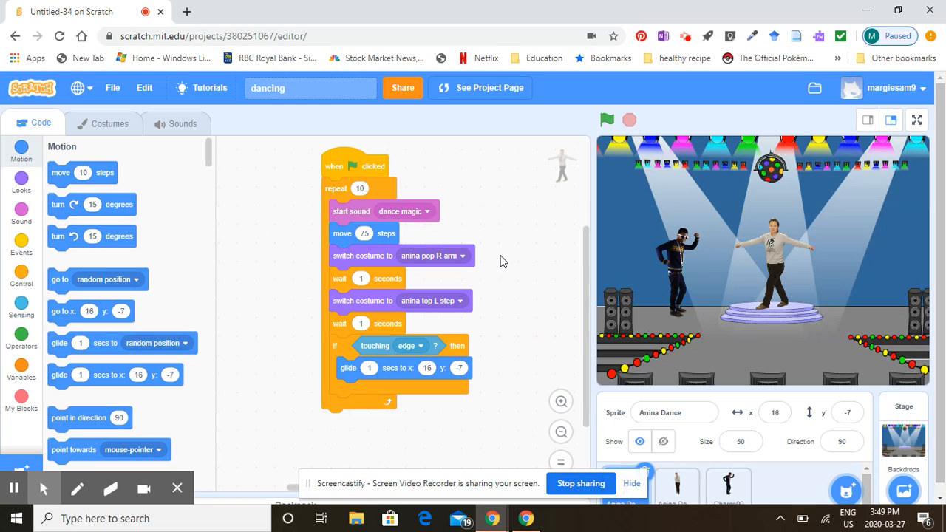
mouse_move(125, 392)
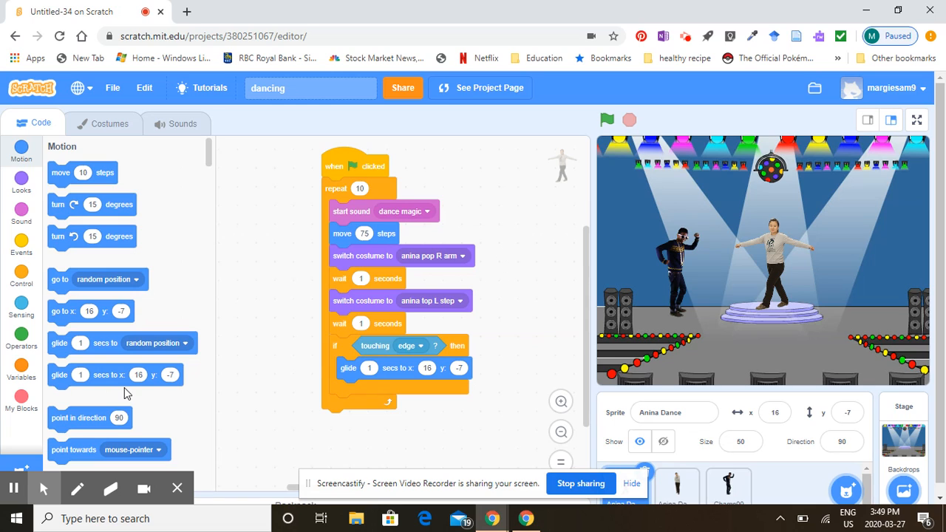
mouse_move(46, 309)
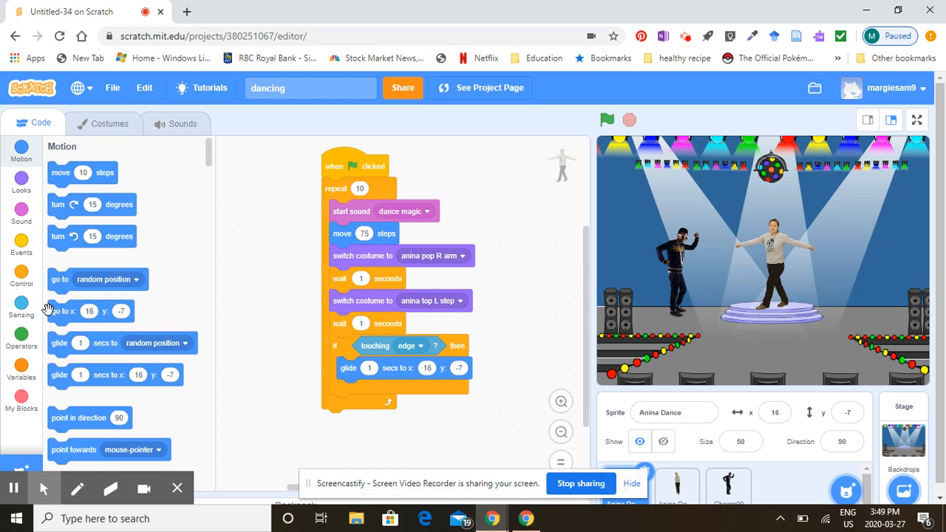
Step: Insert an 'ask How many dance moves? and wait' block before the repeat loop
left_click(21, 307)
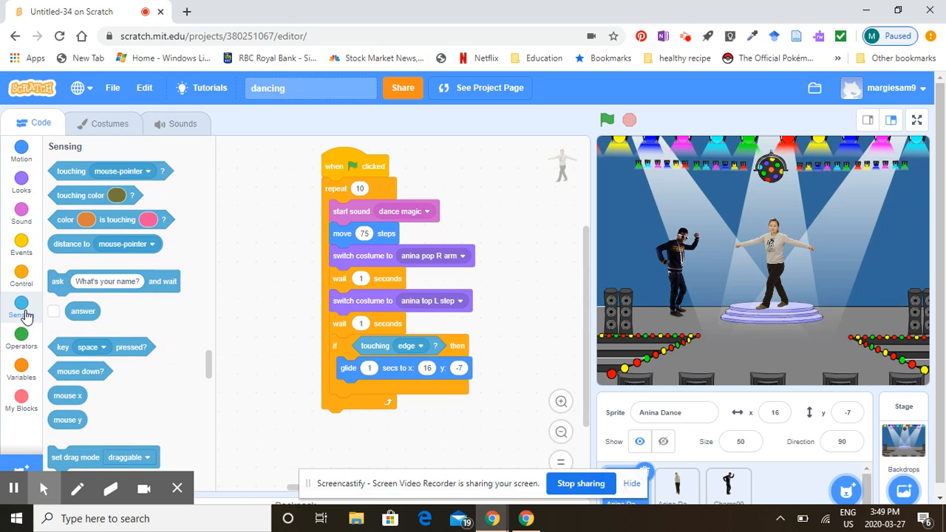
mouse_move(147, 317)
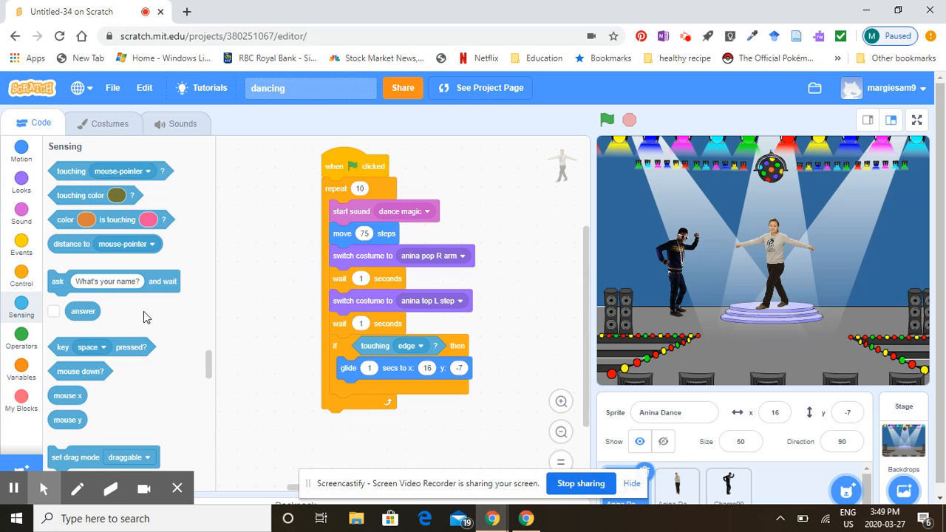
mouse_move(63, 279)
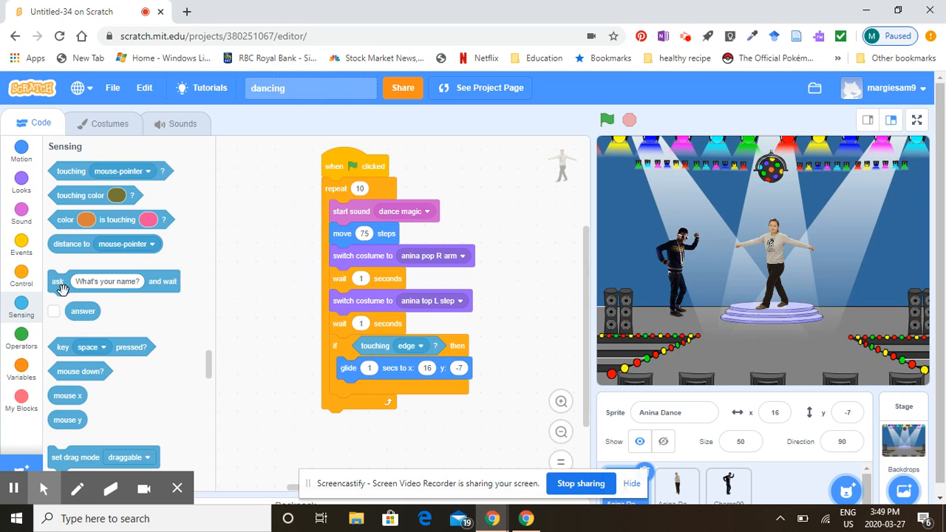
left_click_drag(107, 281, 462, 185)
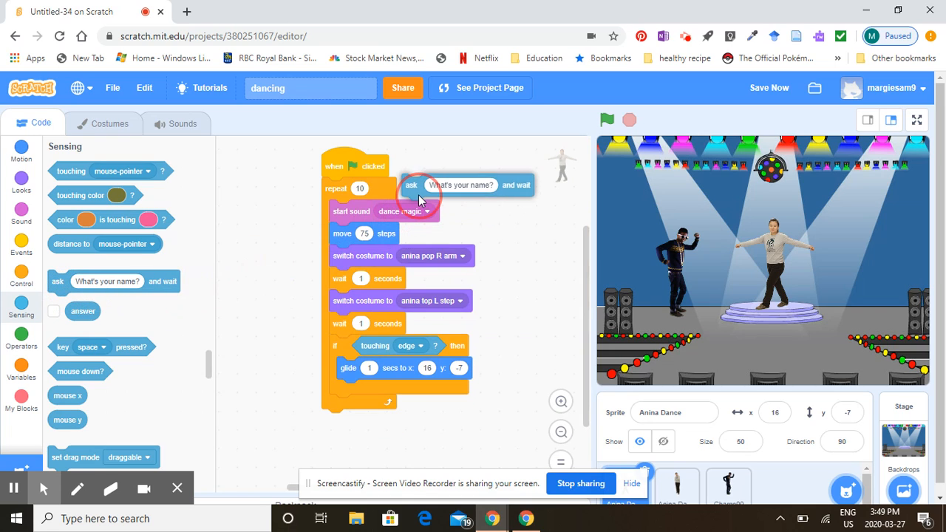
left_click_drag(461, 185, 381, 188)
type("How many dance moves?")
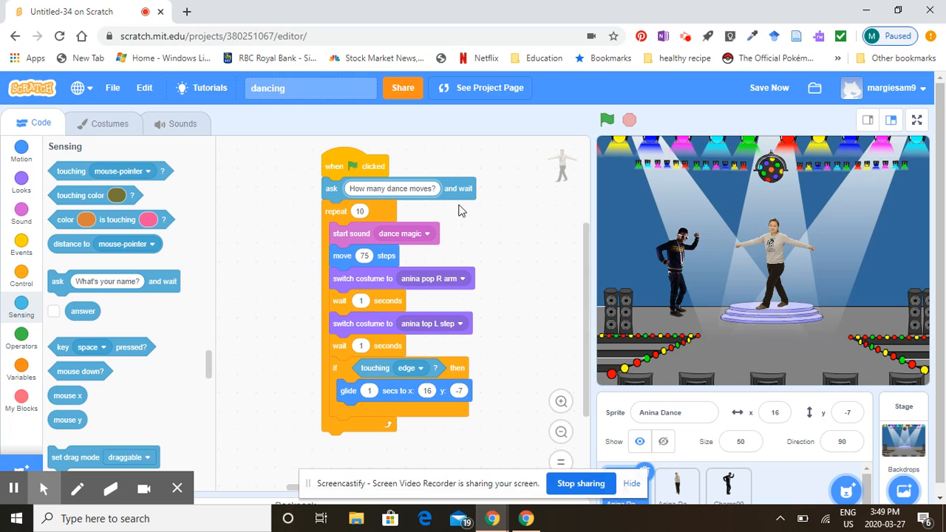
mouse_move(78, 301)
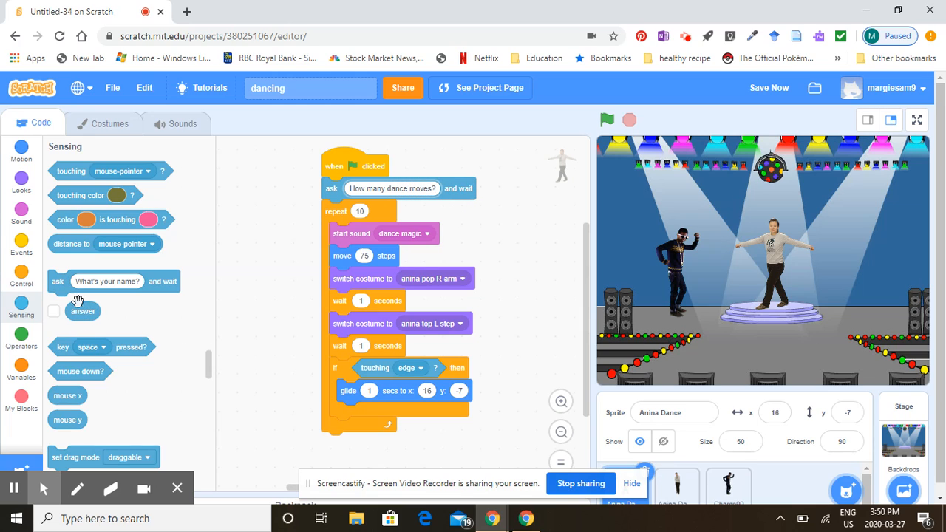
Step: Replace the repeat count 10 with the answer reporter
left_click_drag(83, 311, 454, 222)
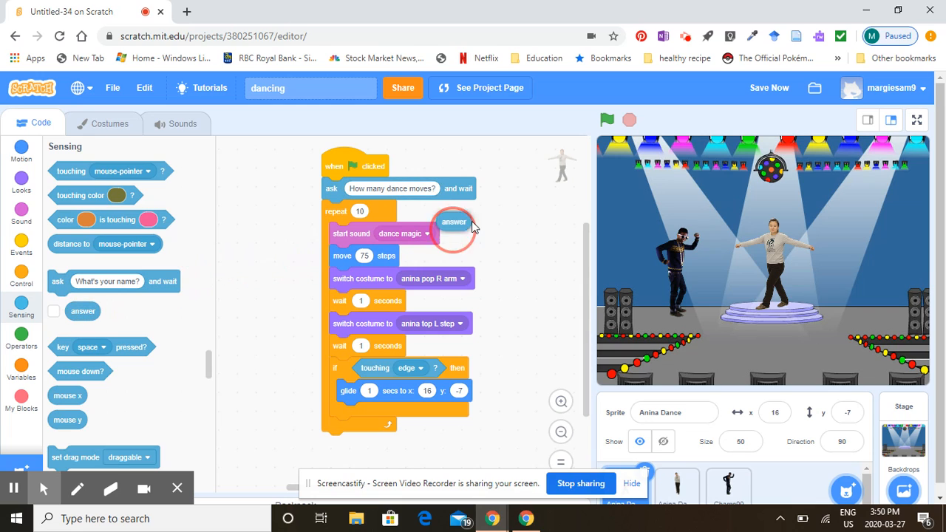
left_click_drag(454, 222, 520, 222)
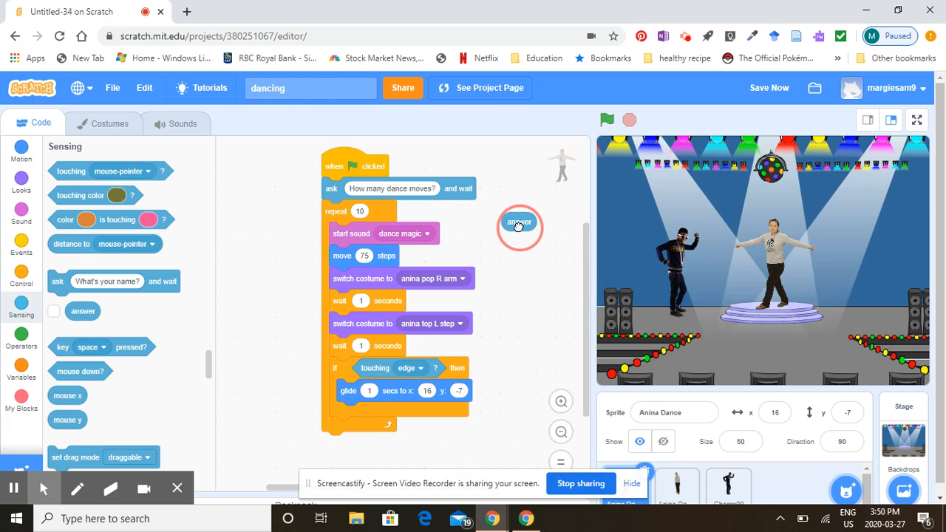
left_click_drag(519, 224, 380, 218)
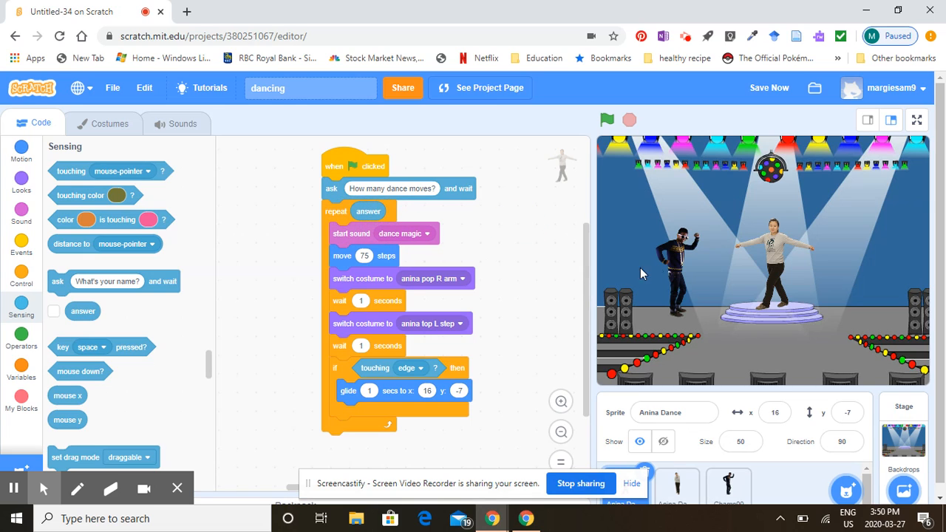
mouse_move(730, 242)
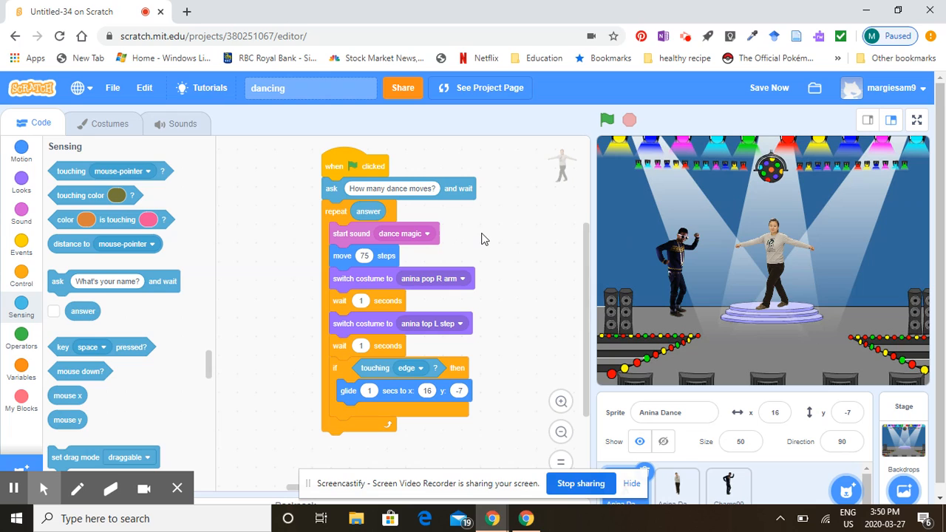
mouse_move(569, 259)
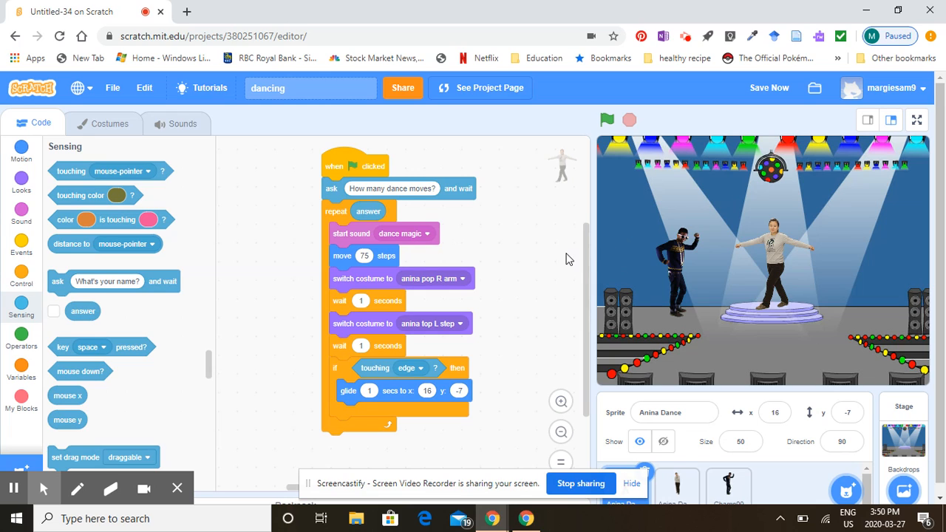
mouse_move(458, 263)
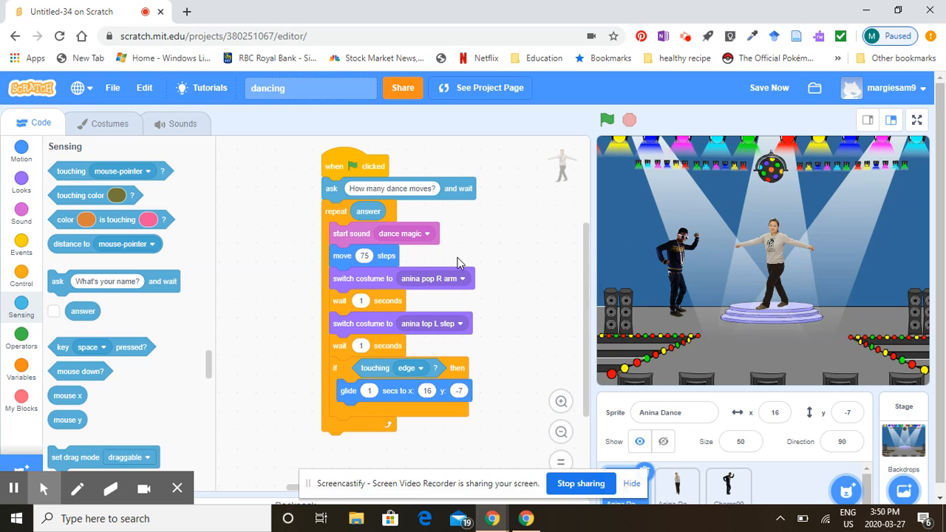
mouse_move(381, 212)
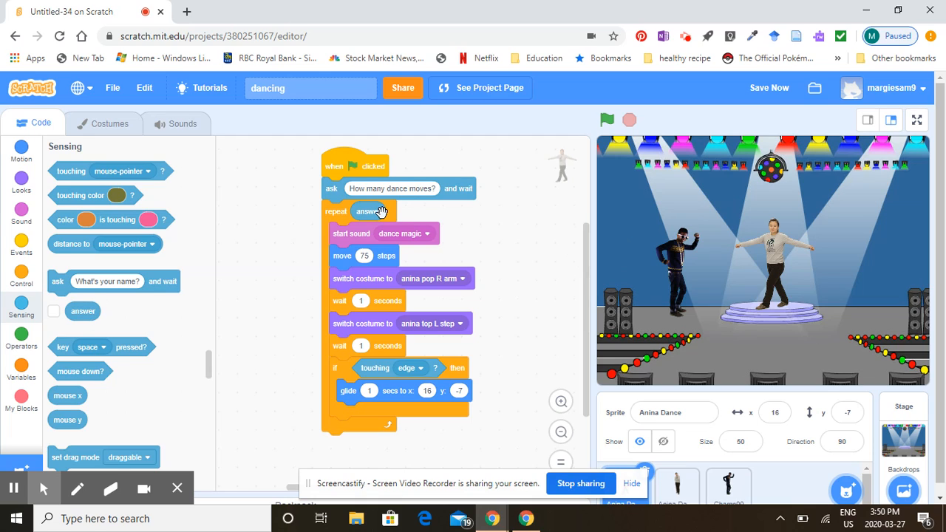
mouse_move(20, 371)
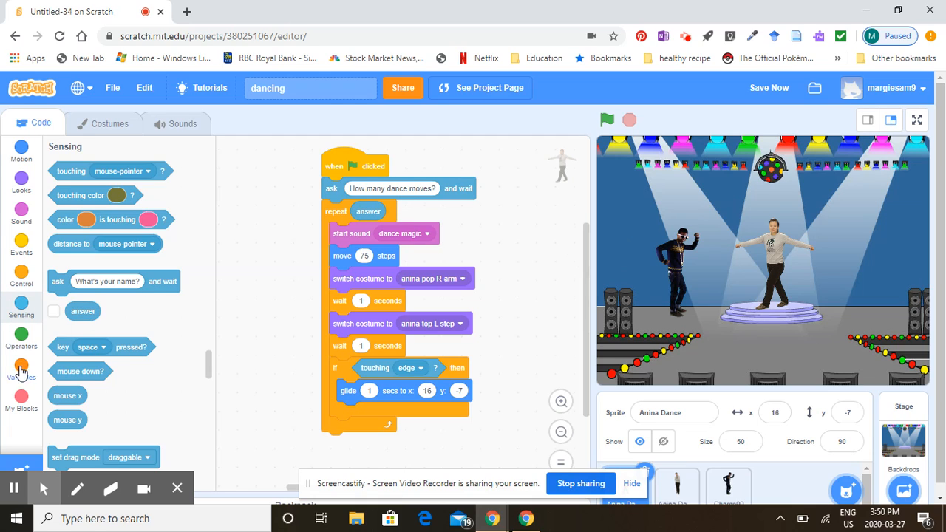
Step: Show the Variables blocks and click in the script area
left_click(21, 366)
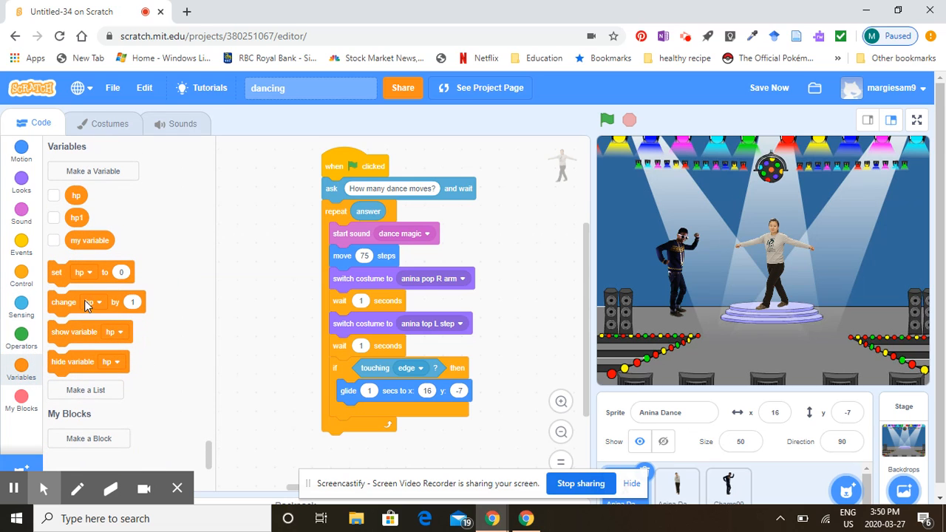
mouse_move(184, 291)
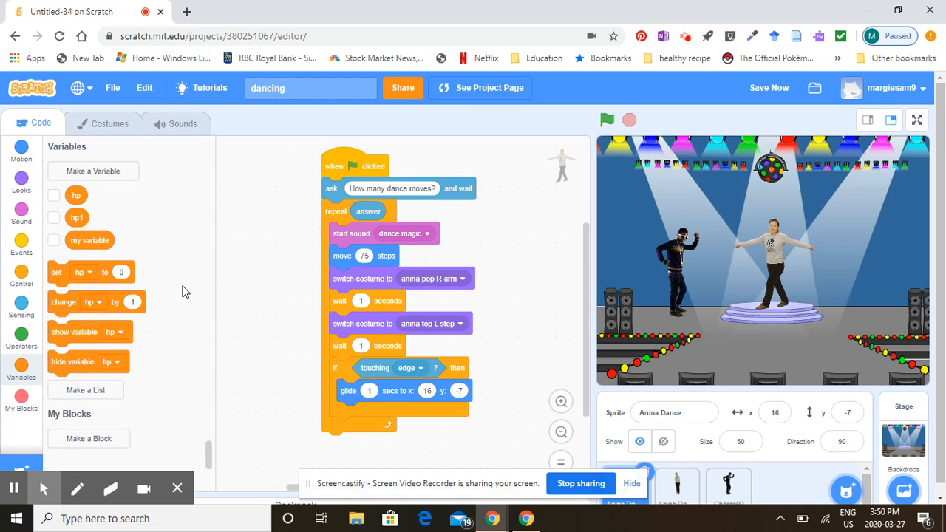
mouse_move(191, 249)
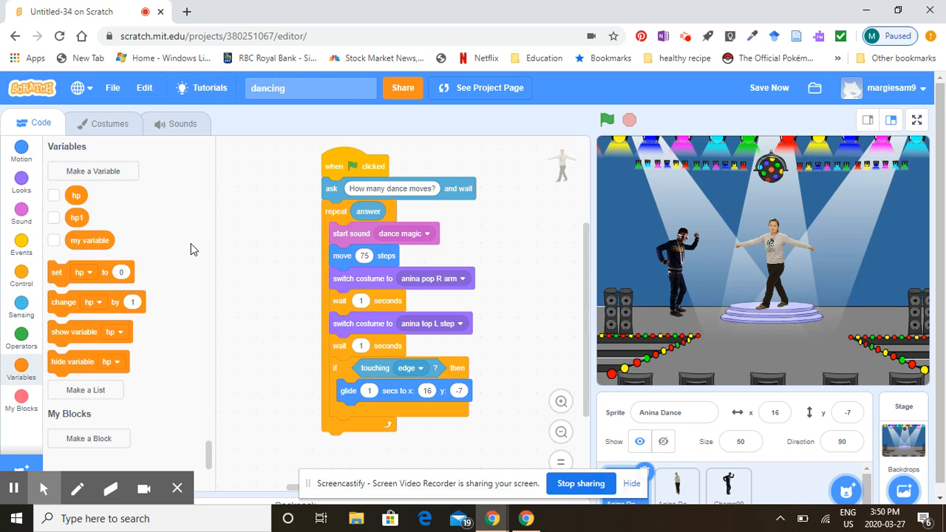
mouse_move(166, 296)
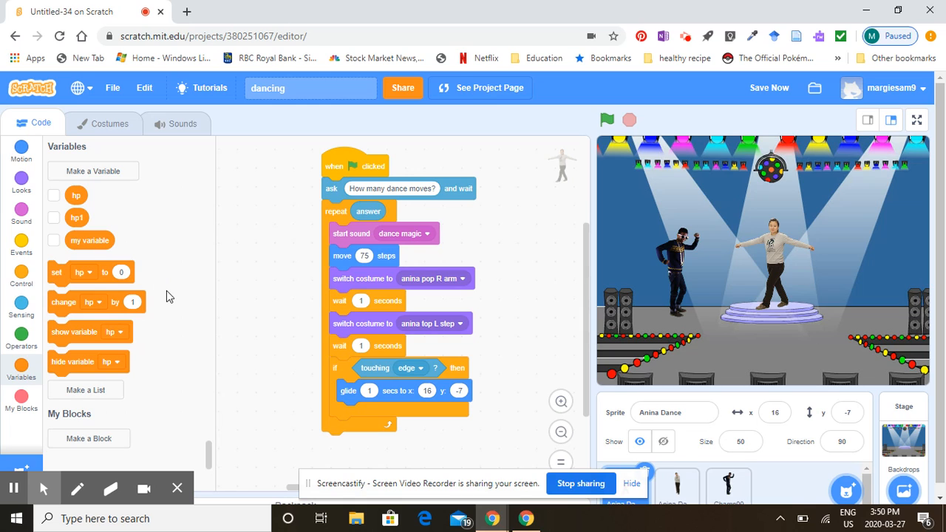
mouse_move(184, 313)
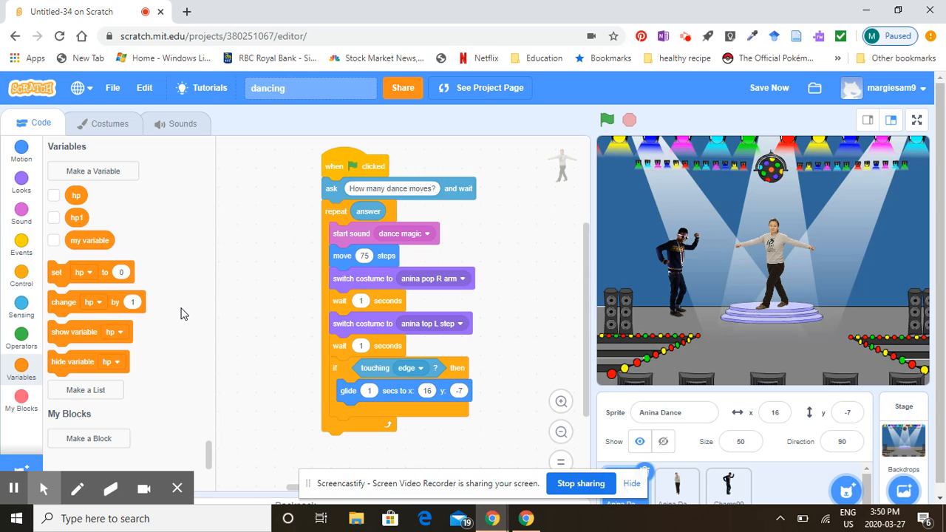
mouse_move(116, 336)
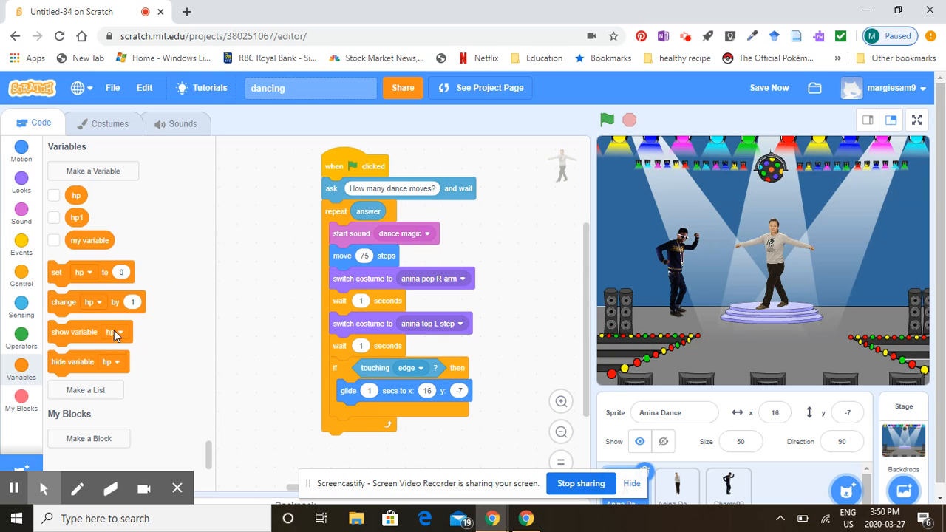
mouse_move(41, 227)
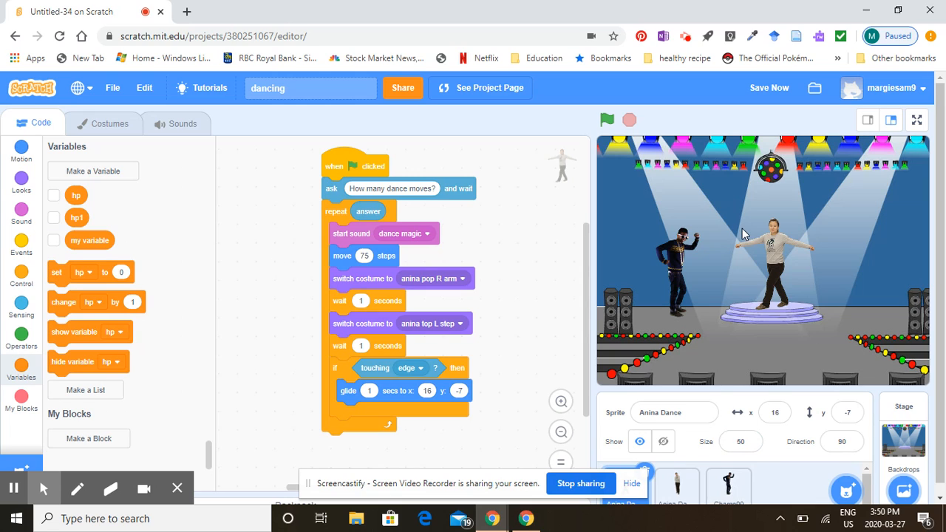
left_click(360, 166)
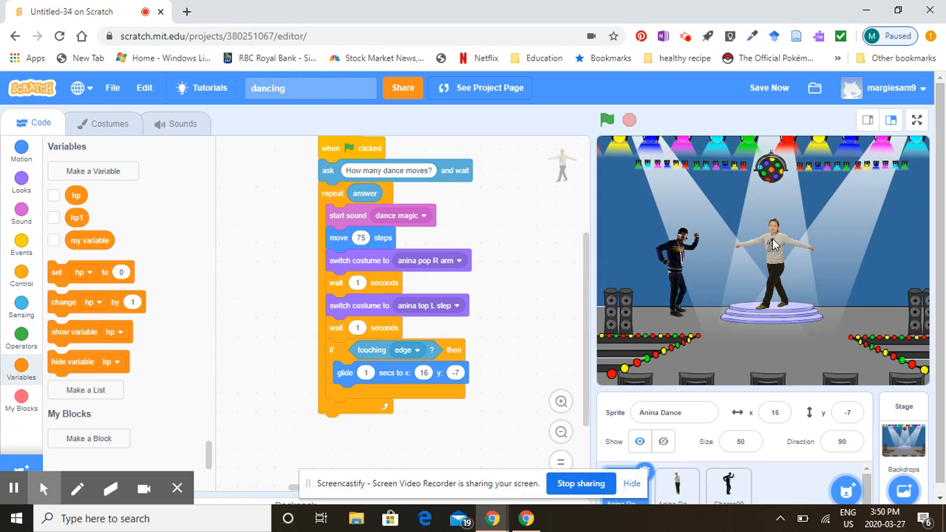
mouse_move(632, 257)
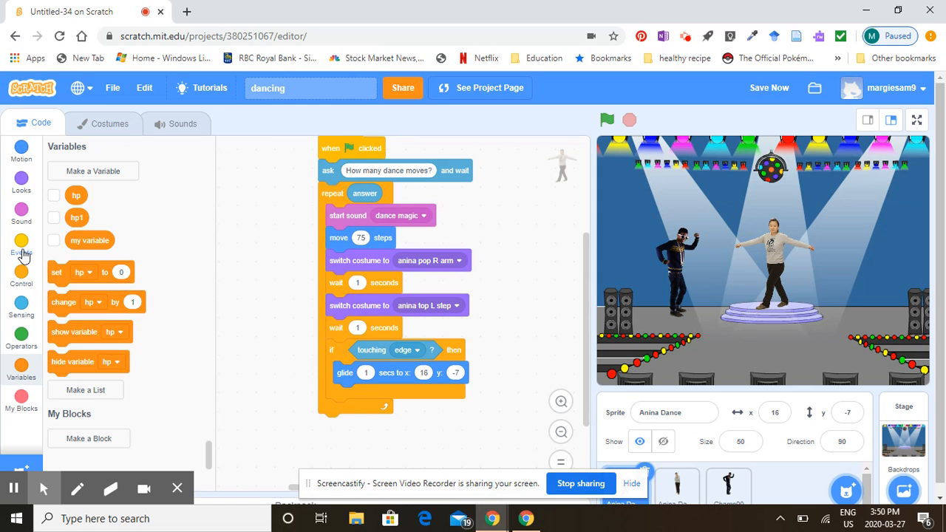
Step: End Anina's script with broadcast message1 and start Champ99's loop with when I receive message1
left_click(21, 244)
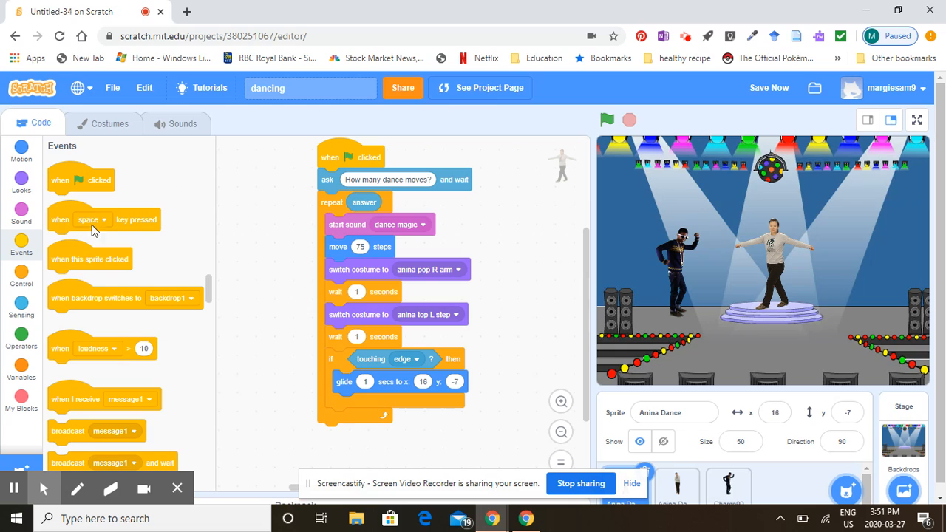
mouse_move(67, 431)
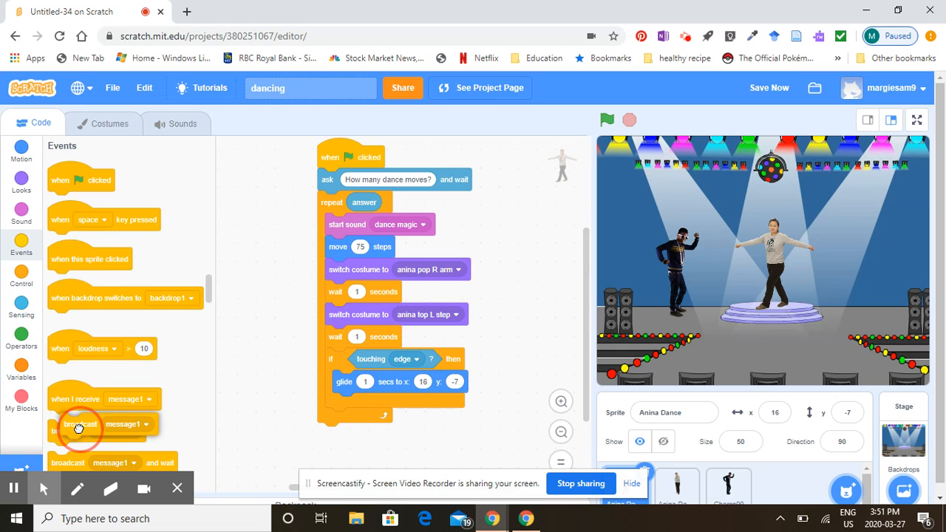
left_click_drag(80, 424, 366, 433)
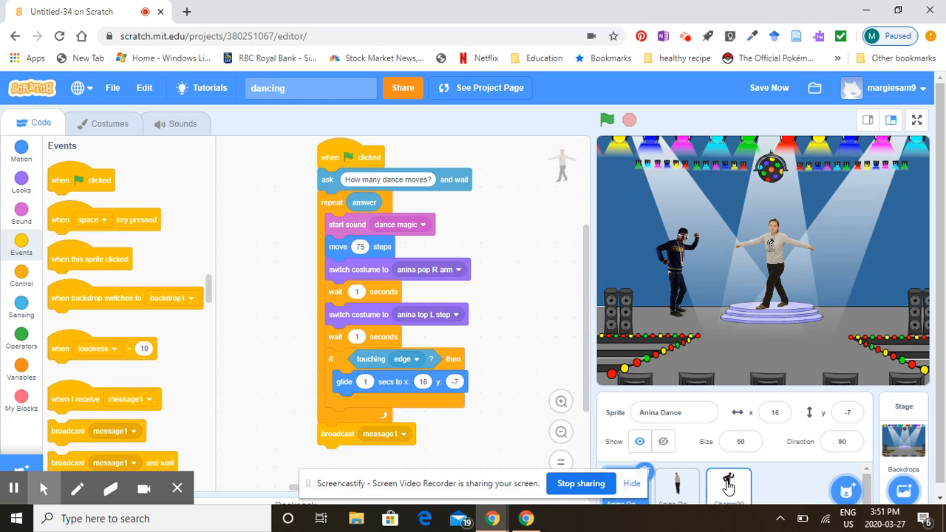
left_click(728, 484)
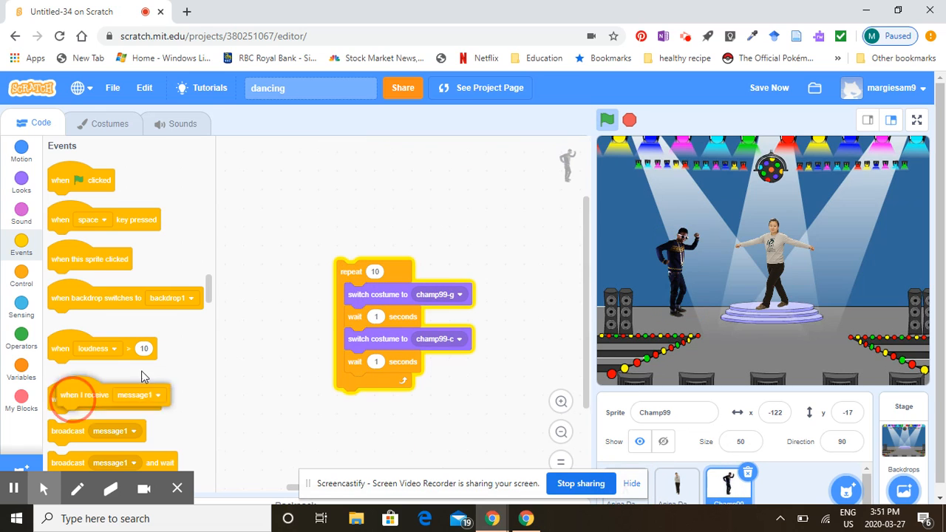
left_click_drag(85, 395, 364, 242)
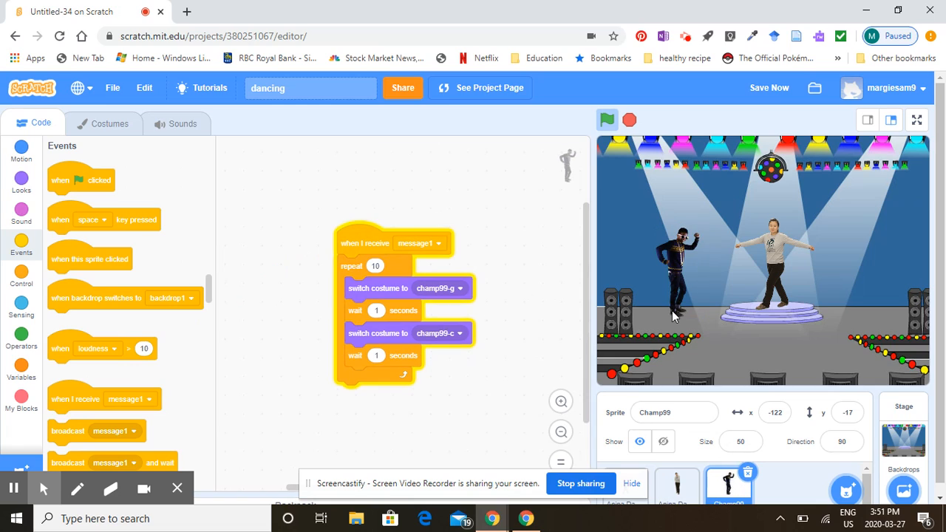
mouse_move(597, 198)
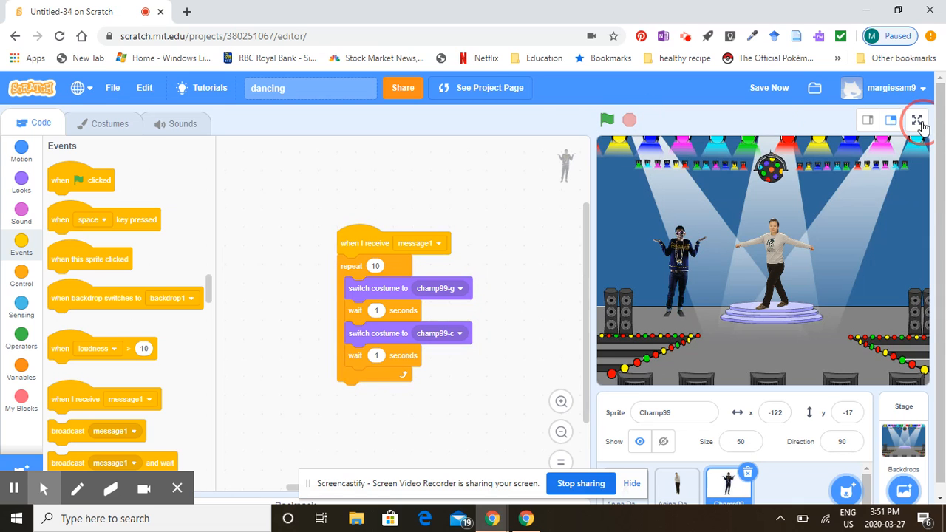
left_click(919, 120)
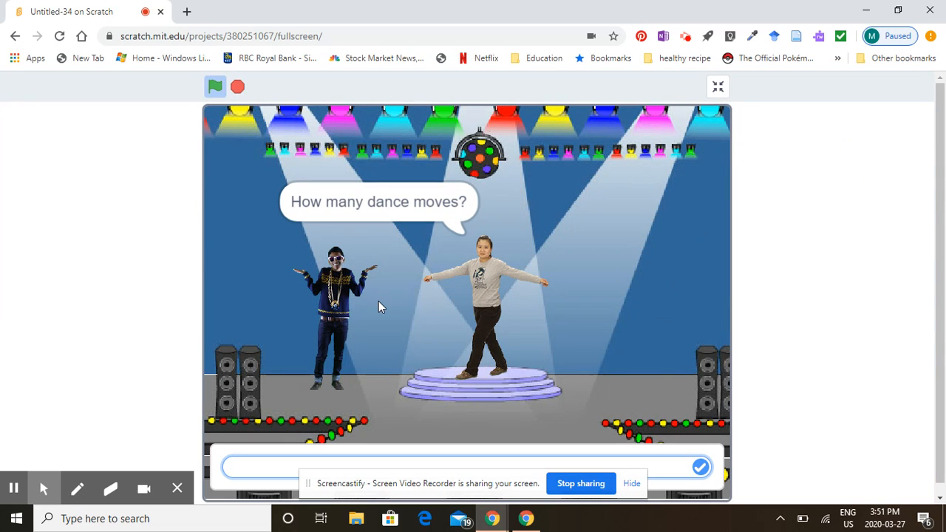
type("3")
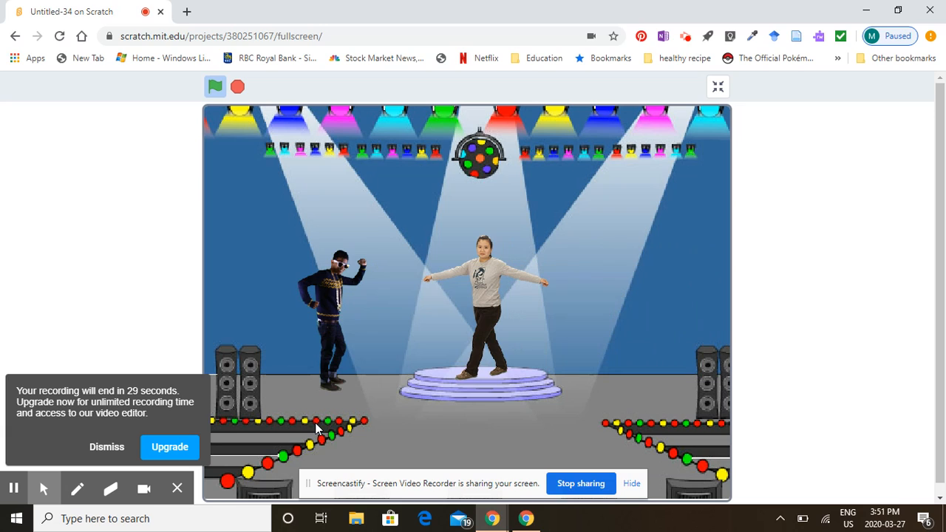
mouse_move(326, 298)
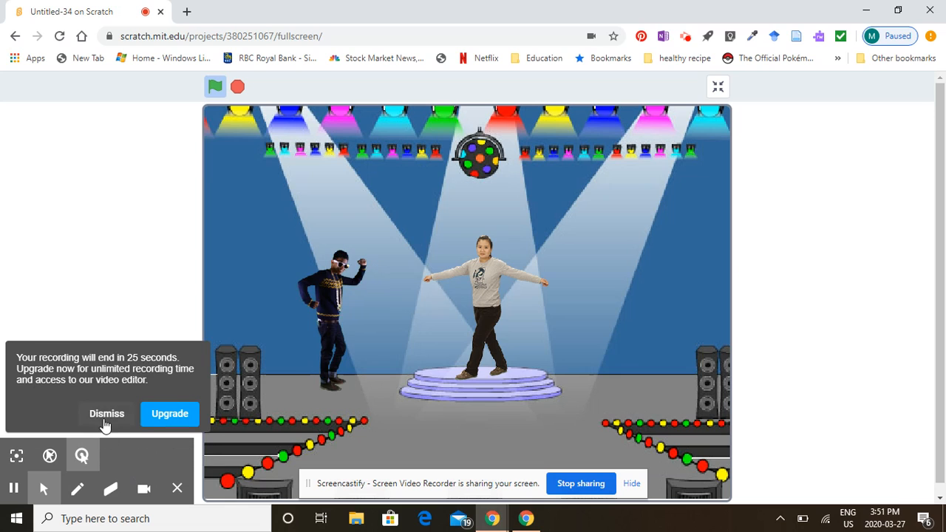
left_click(106, 413)
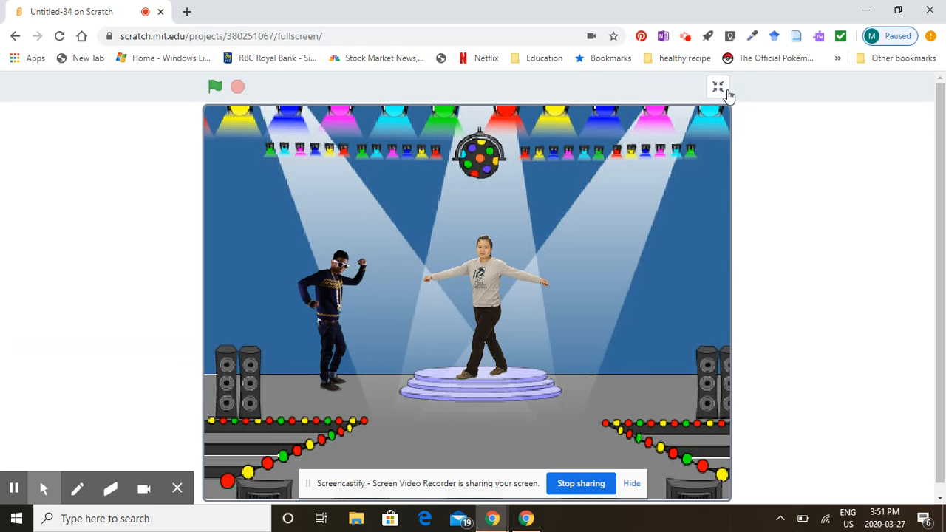
left_click(718, 87)
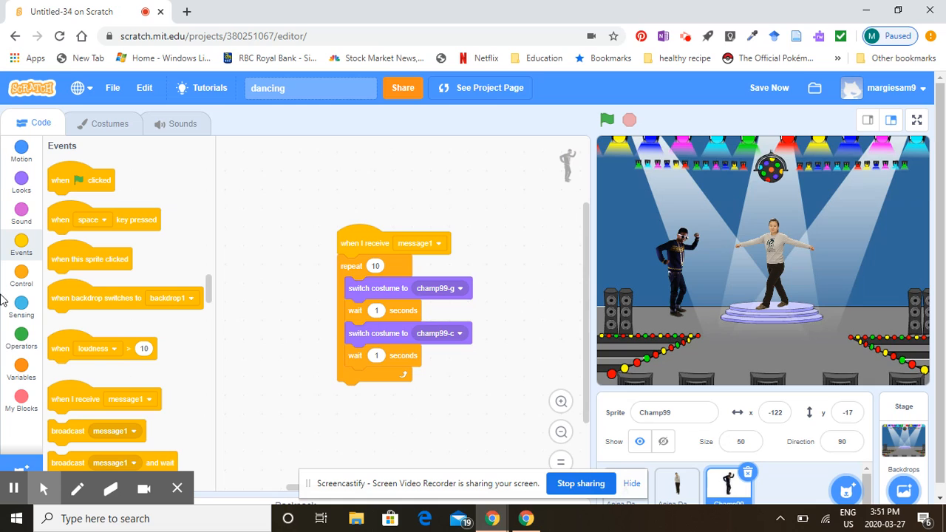
mouse_move(206, 343)
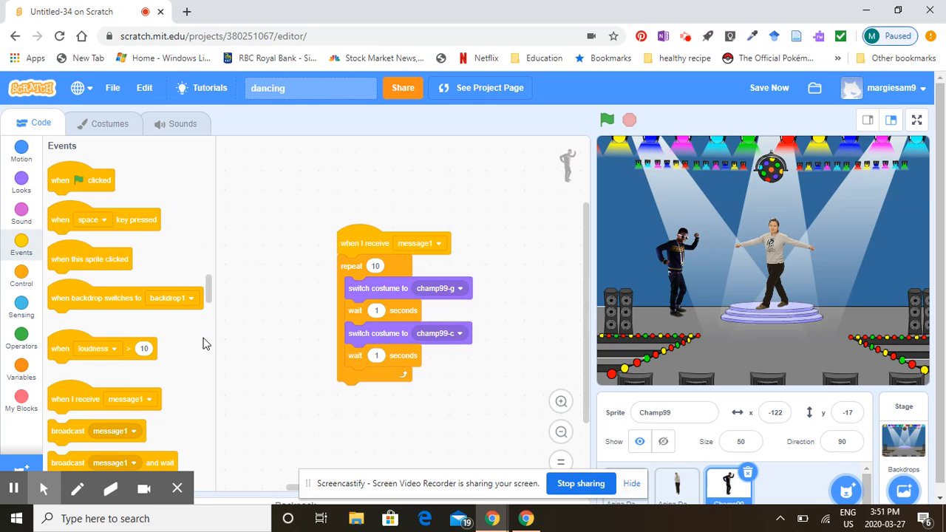